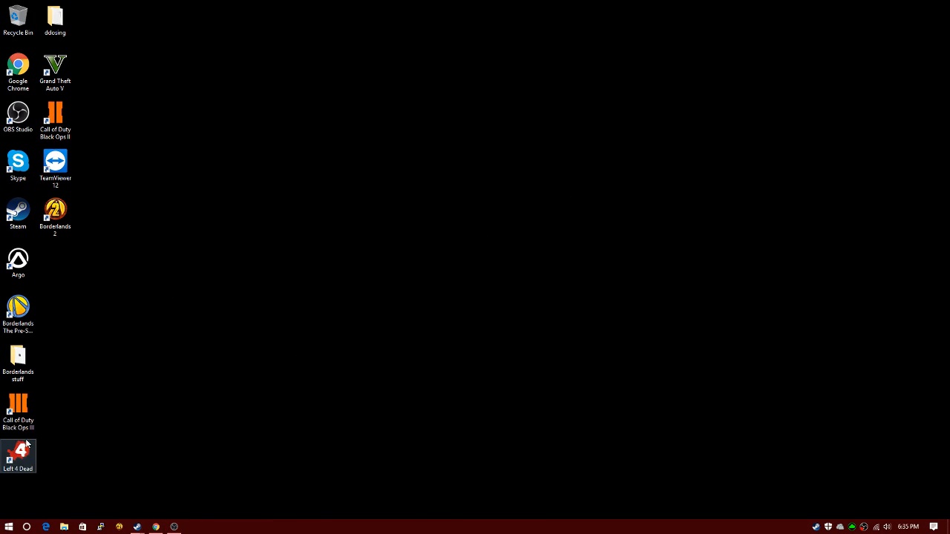
Step: Open the Borderlands stuff folder and run the saveedit_r256 save editor
{"action": "double_click", "coordinate": [18, 360]}
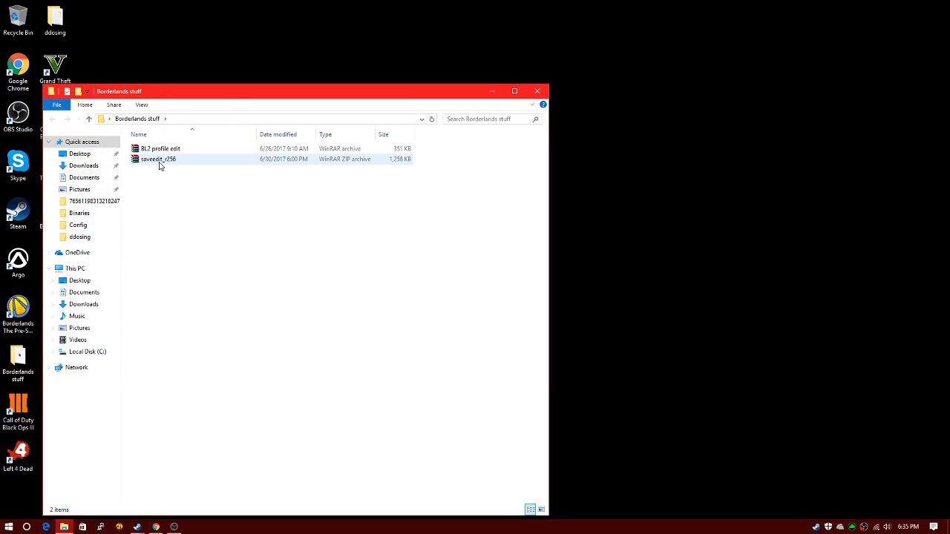
{"action": "double_click", "coordinate": [158, 159]}
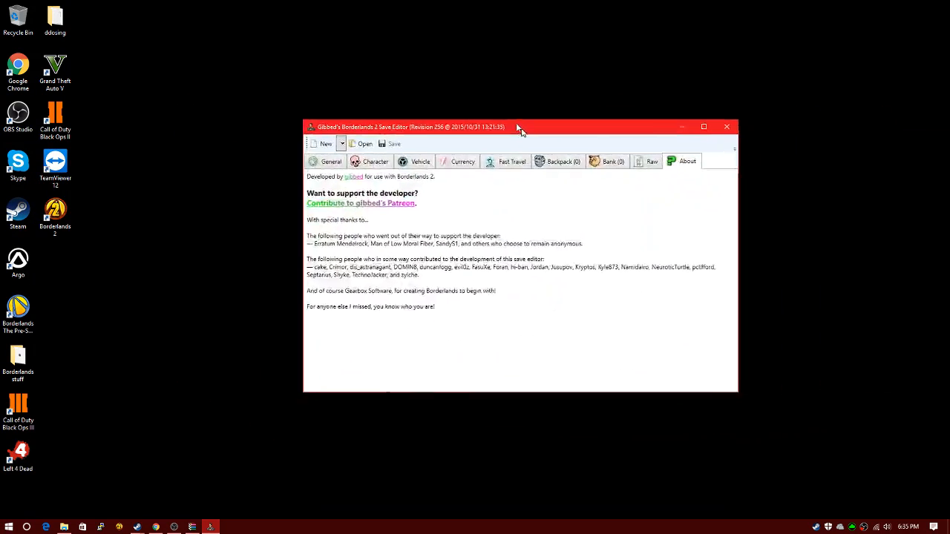
Step: Reposition the editor window and browse the numbered SaveData folder's existing saves
{"action": "left_click_drag", "start_coordinate": [519, 127], "coordinate": [447, 60]}
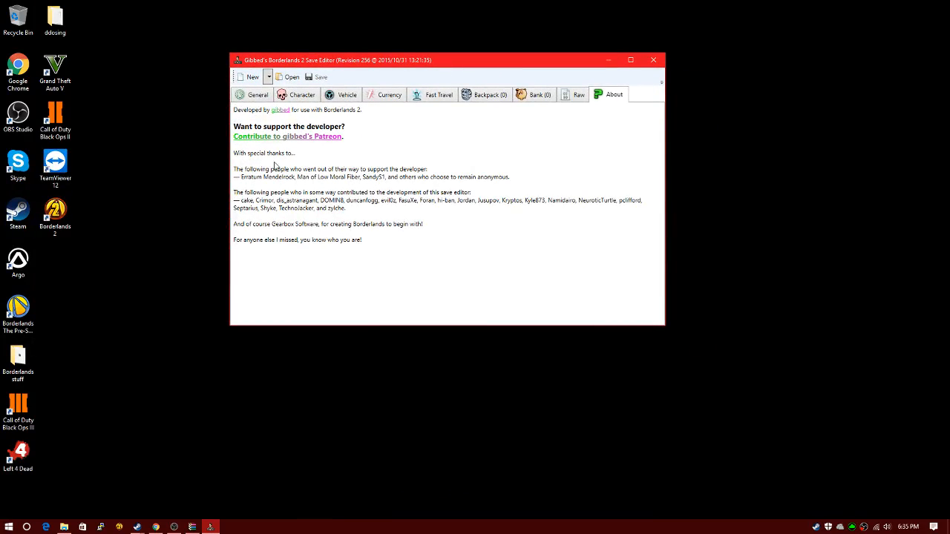
{"action": "mouse_move", "coordinate": [539, 184]}
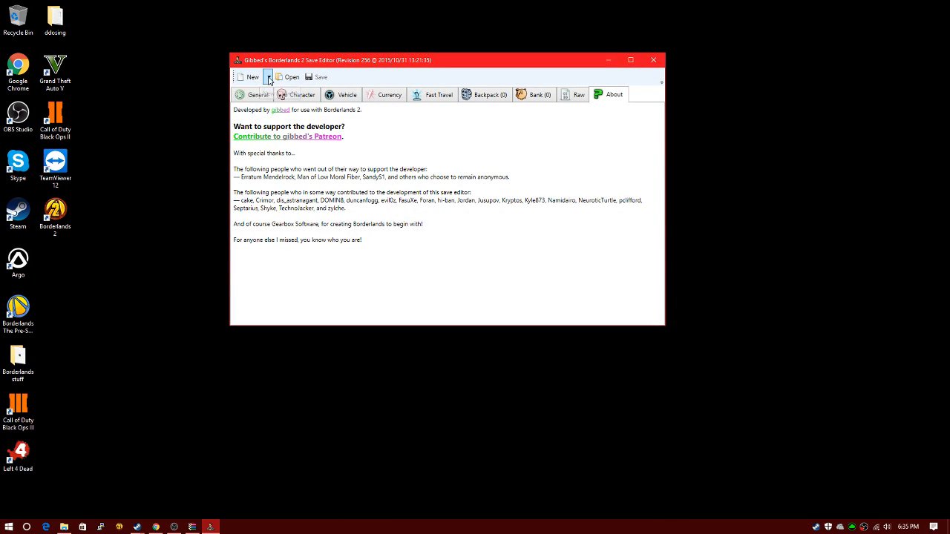
{"action": "left_click", "coordinate": [289, 76]}
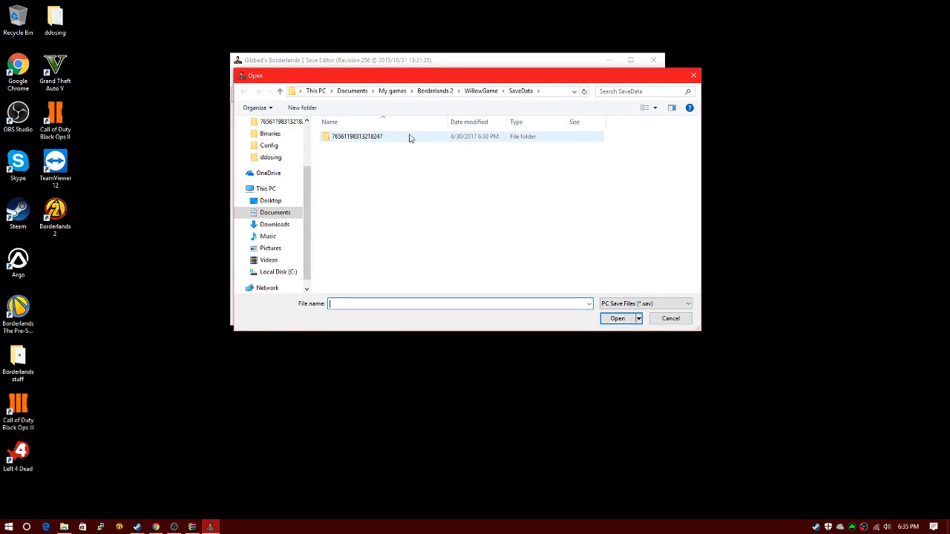
{"action": "double_click", "coordinate": [358, 136]}
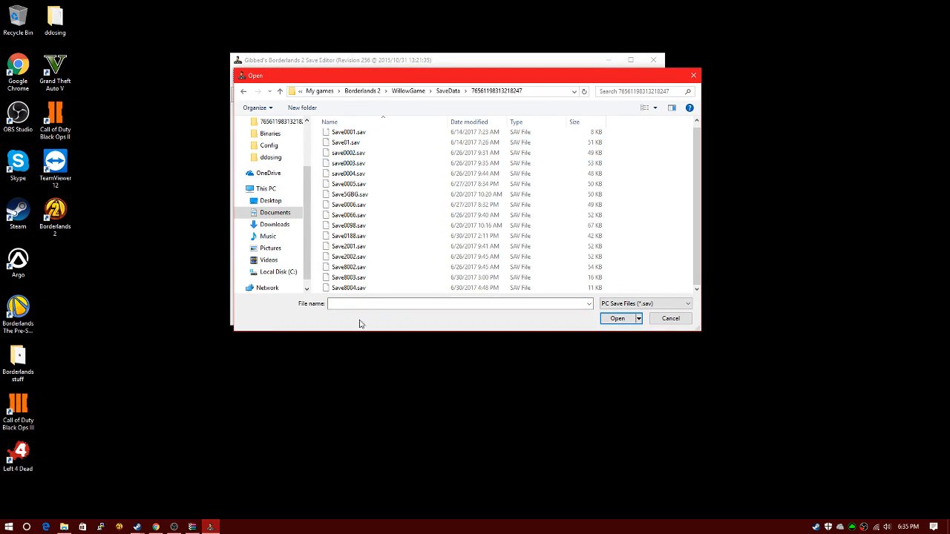
{"action": "scroll", "scroll_direction": "down", "scroll_amount": 3}
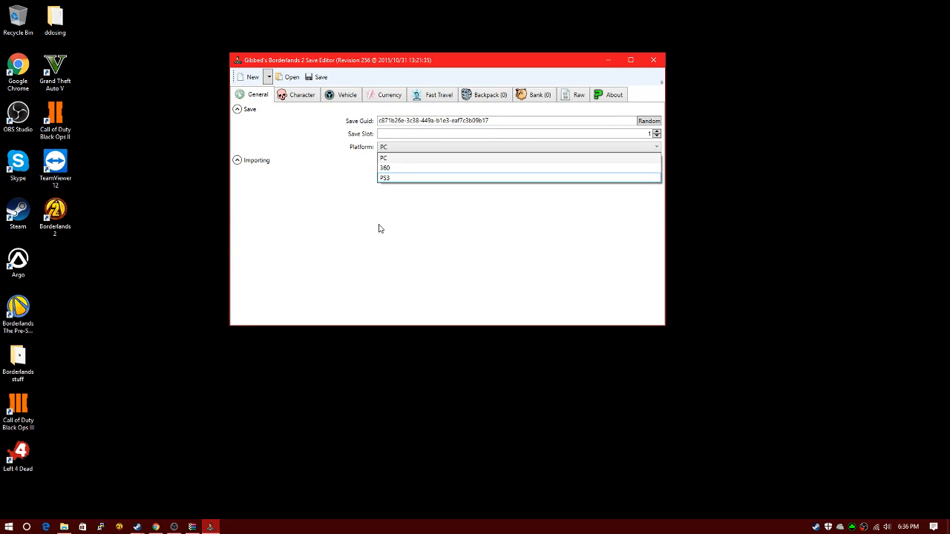
{"action": "mouse_move", "coordinate": [366, 202]}
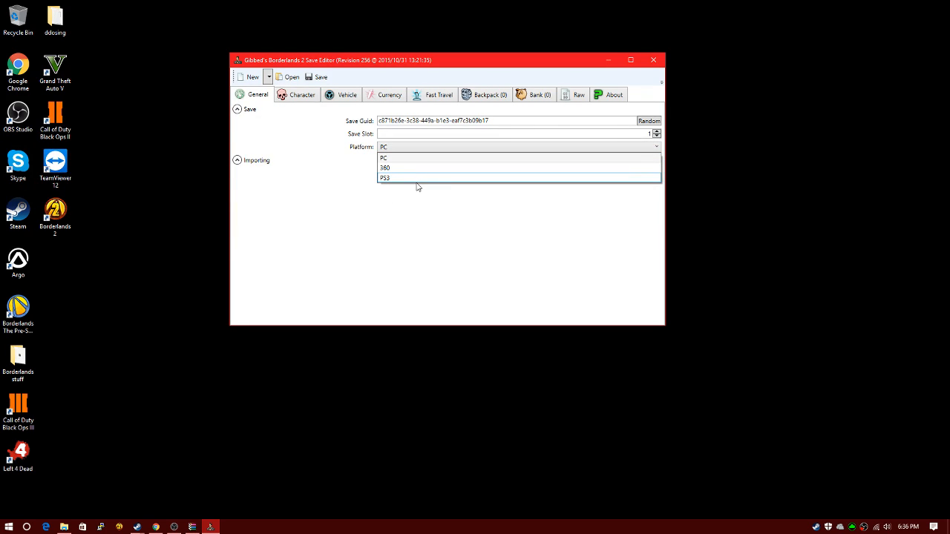
{"action": "mouse_move", "coordinate": [425, 204]}
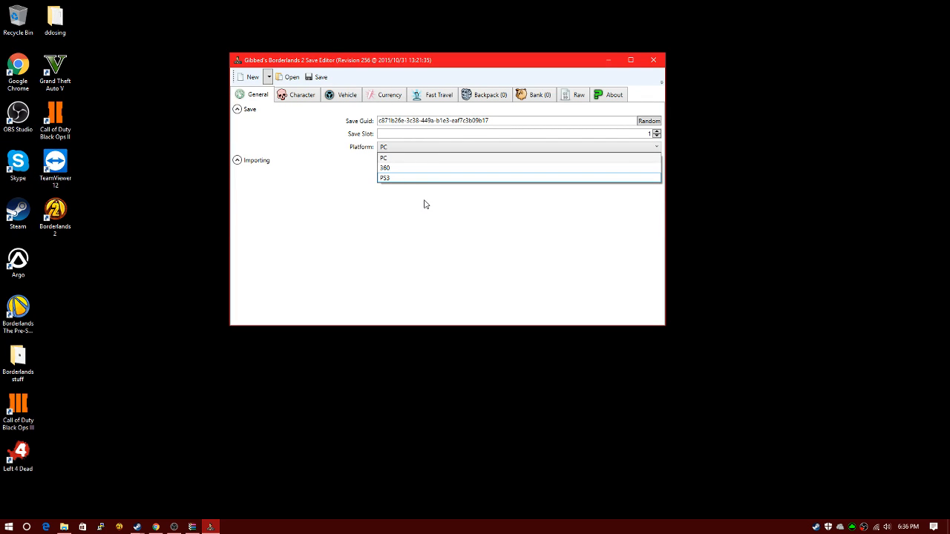
{"action": "mouse_move", "coordinate": [393, 213]}
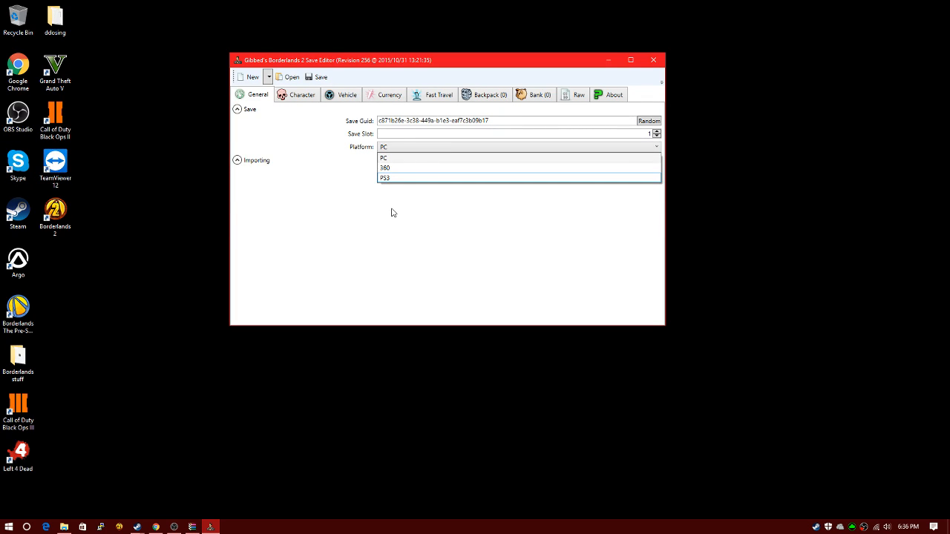
{"action": "mouse_move", "coordinate": [407, 158]}
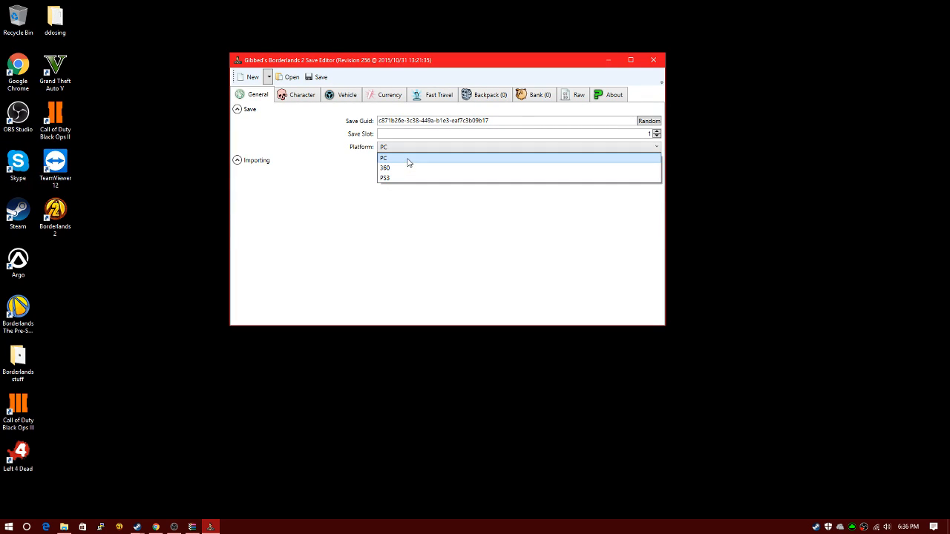
Step: Keep PC as the platform and enter 9999 as the save slot
{"action": "left_click", "coordinate": [384, 158]}
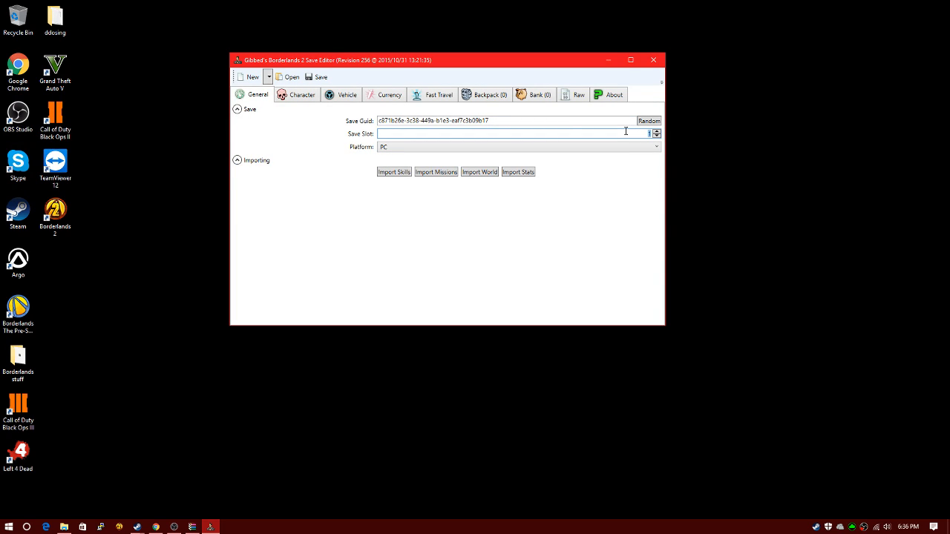
{"action": "left_click", "coordinate": [509, 134]}
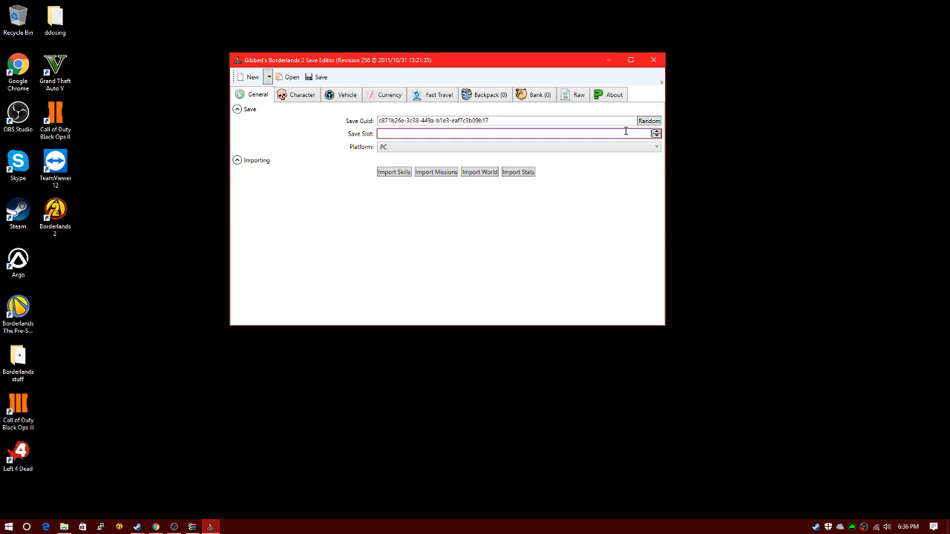
{"action": "type", "text": "9999"}
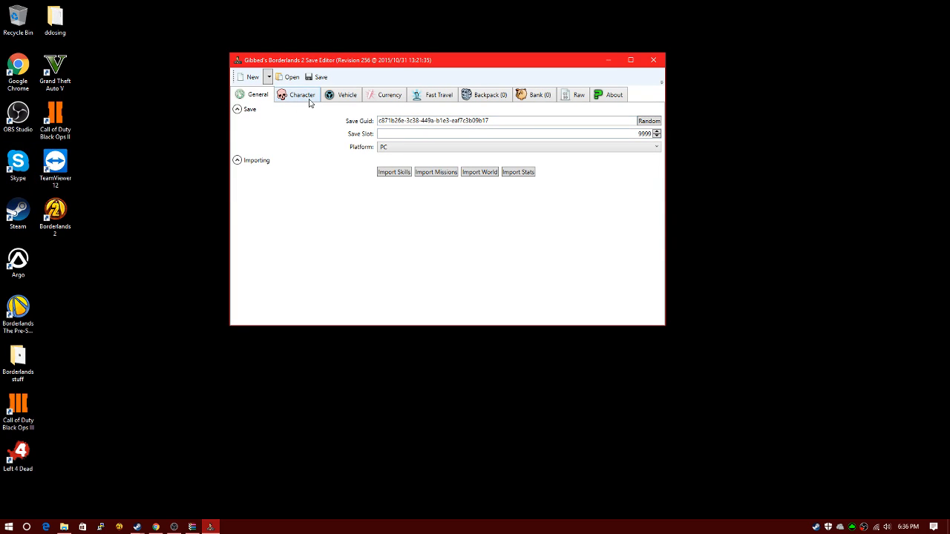
Step: Set the character class to Krieg (Psycho)
{"action": "left_click", "coordinate": [302, 94]}
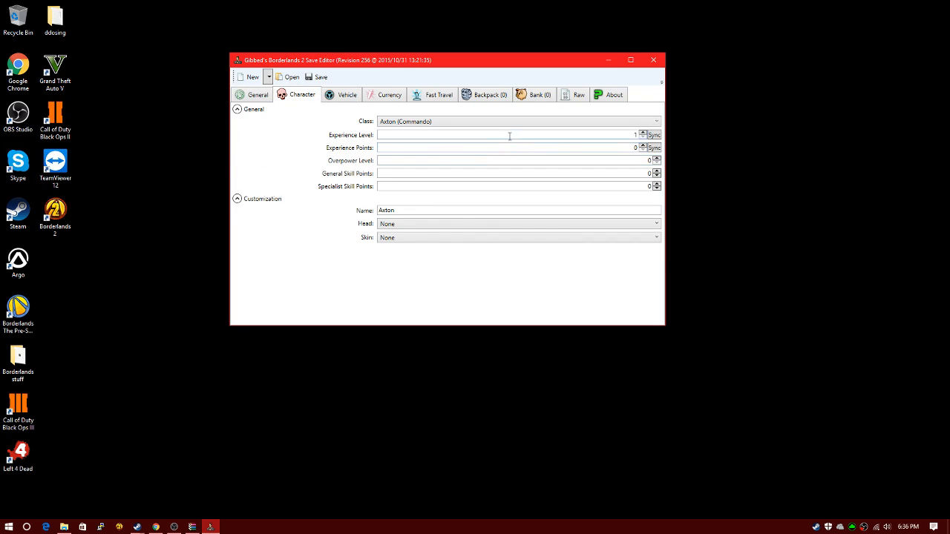
{"action": "left_click", "coordinate": [656, 121]}
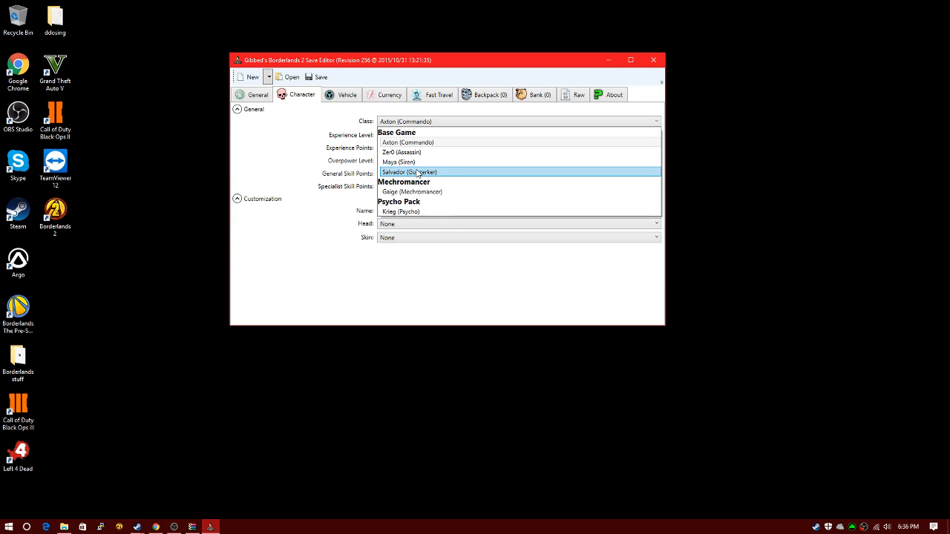
{"action": "mouse_move", "coordinate": [399, 161]}
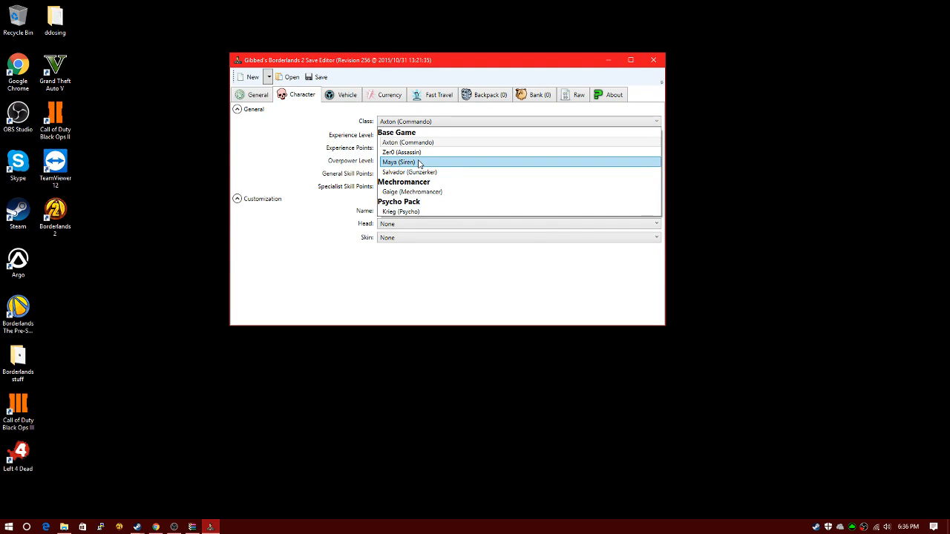
{"action": "left_click", "coordinate": [398, 162]}
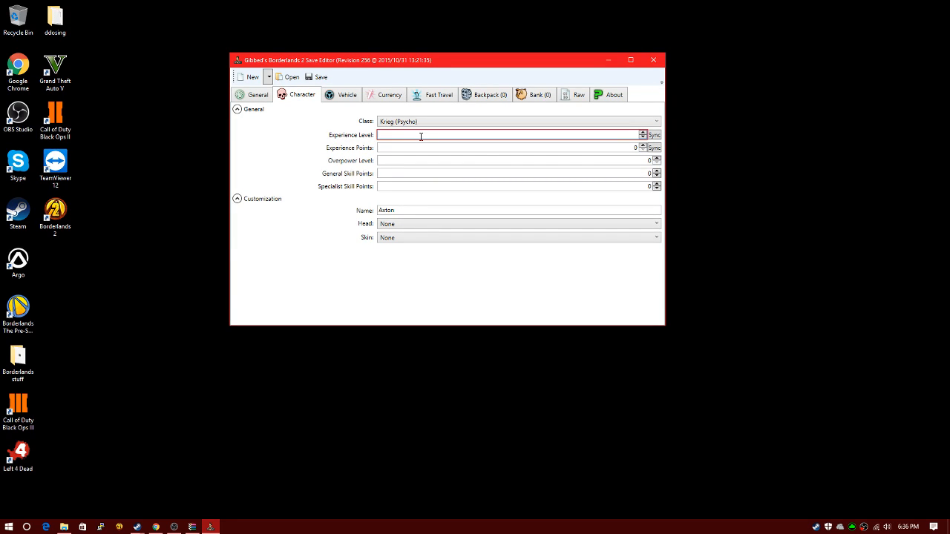
Step: Enter level 30, 899362 experience points and 99999 general and specialist skill points
{"action": "type", "text": "30"}
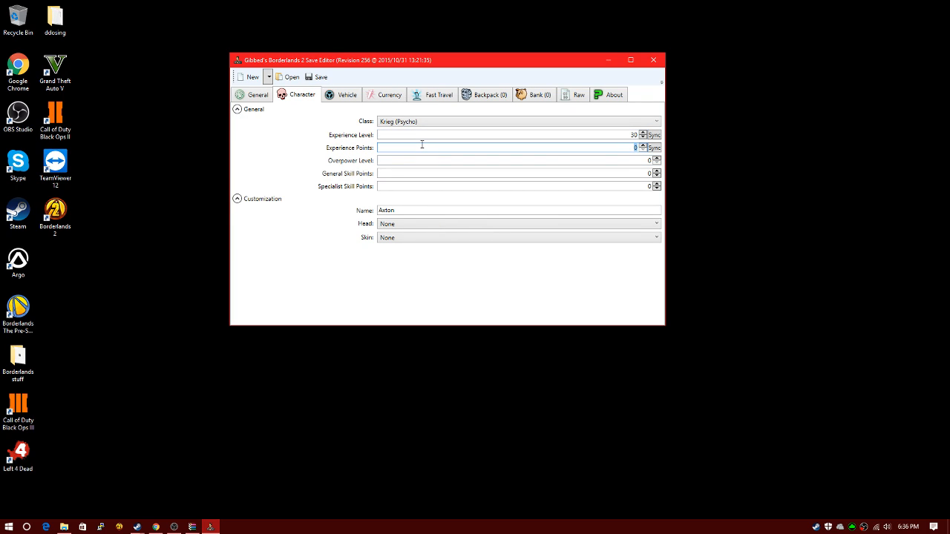
{"action": "type", "text": "999999"}
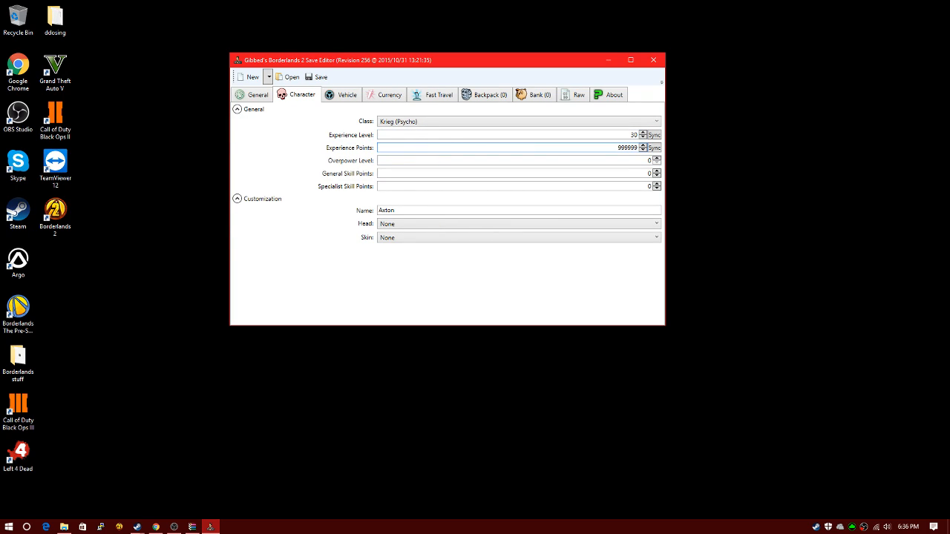
{"action": "left_click", "coordinate": [513, 160]}
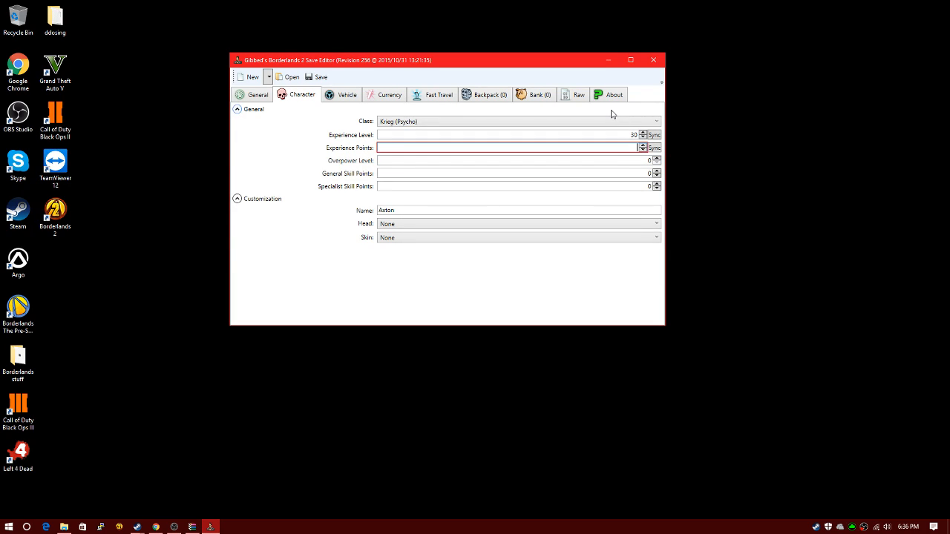
{"action": "type", "text": "899362"}
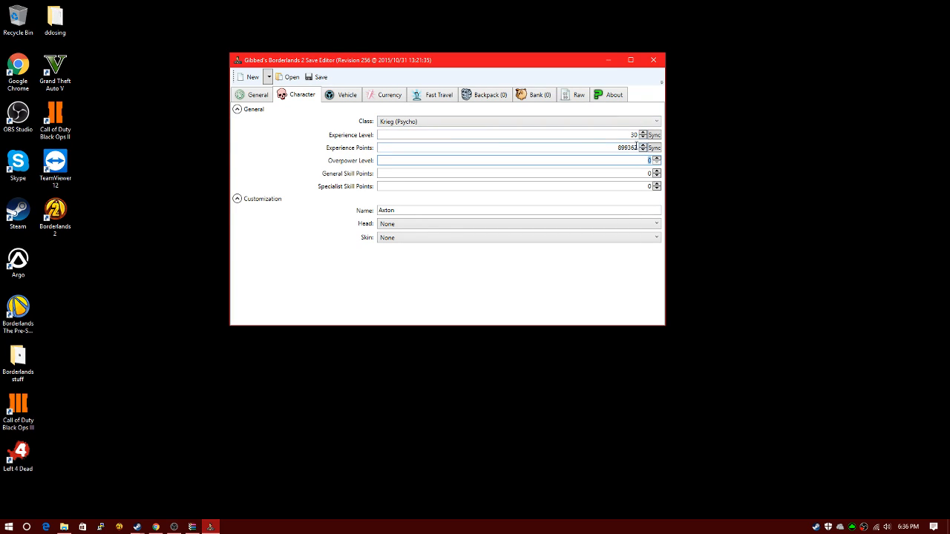
{"action": "left_click", "coordinate": [656, 159]}
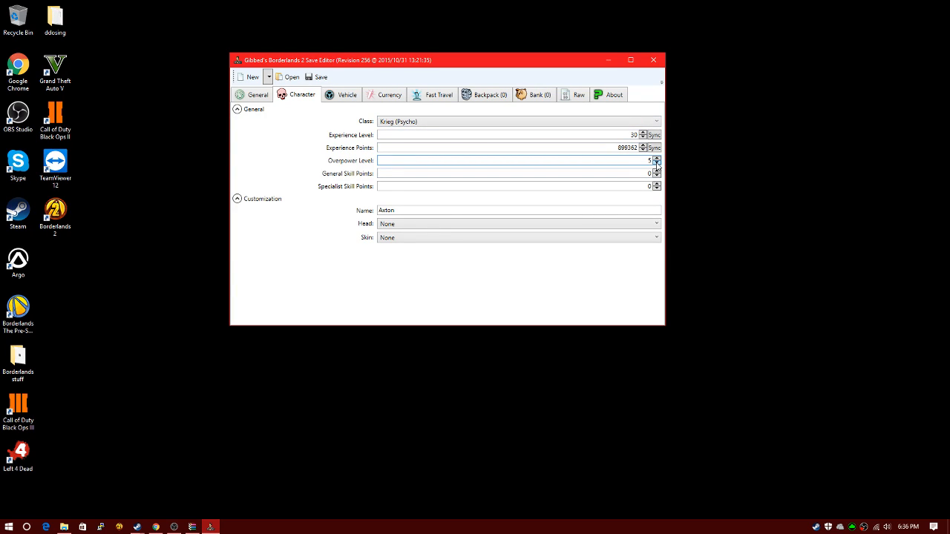
{"action": "left_click", "coordinate": [656, 163]}
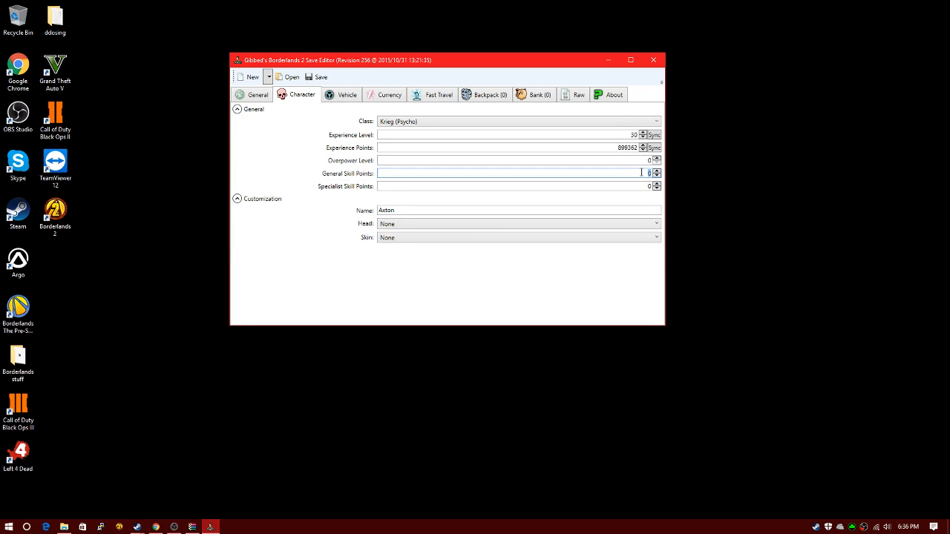
{"action": "type", "text": "99999"}
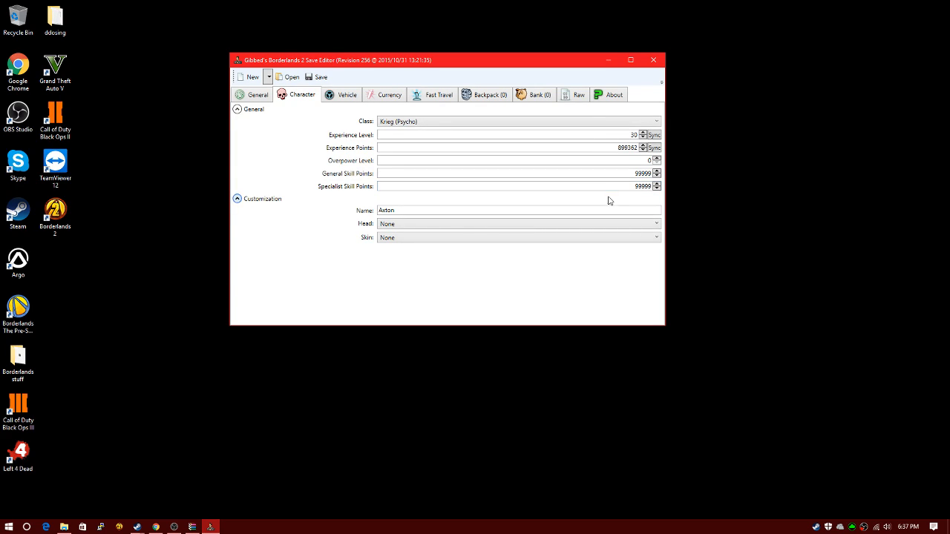
Step: Name the character Tut with the REACH FOR THE SKIS head and NEVER STOP CRYING skin
{"action": "left_click", "coordinate": [237, 199]}
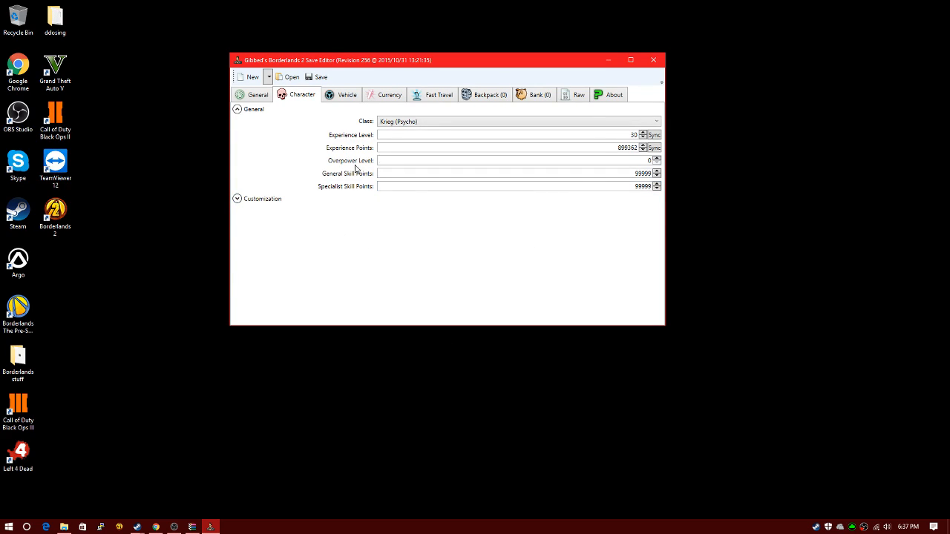
{"action": "left_click", "coordinate": [236, 198]}
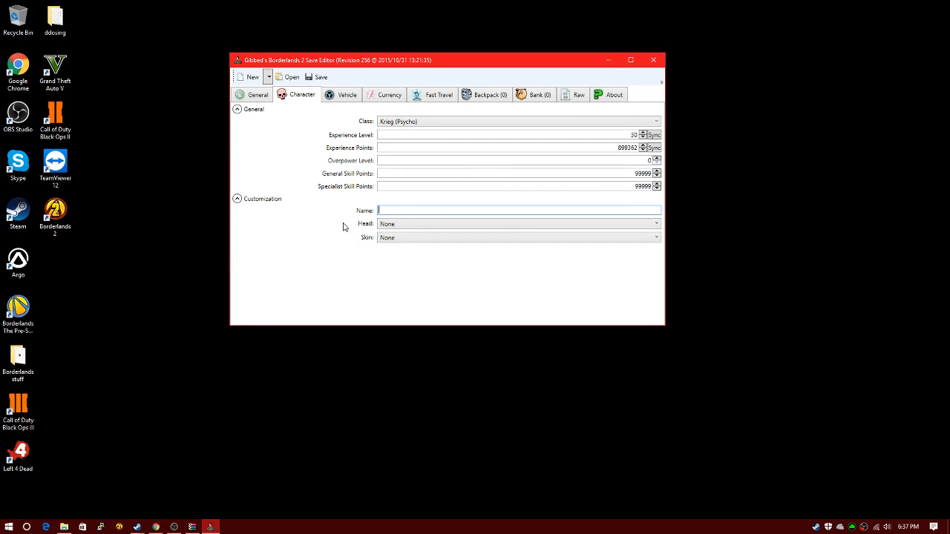
{"action": "type", "text": "Tut"}
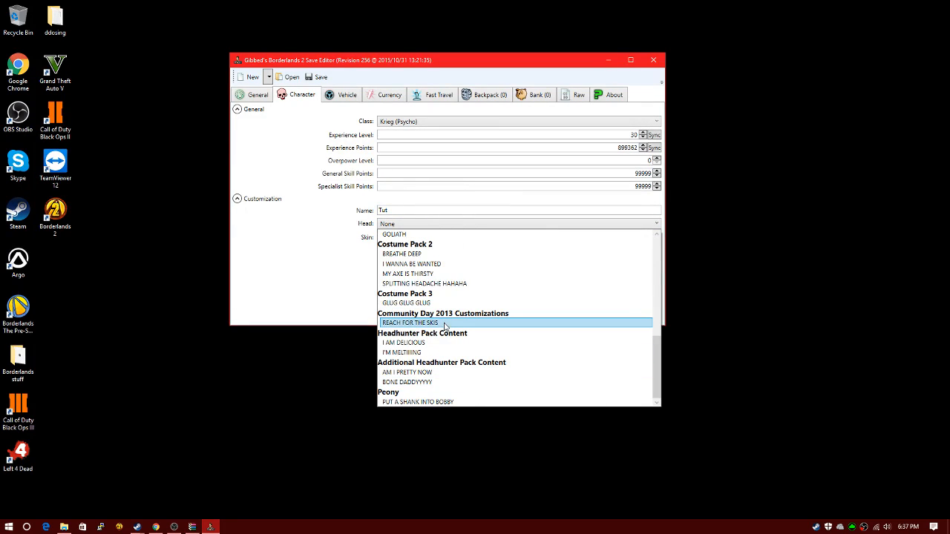
{"action": "mouse_move", "coordinate": [416, 326]}
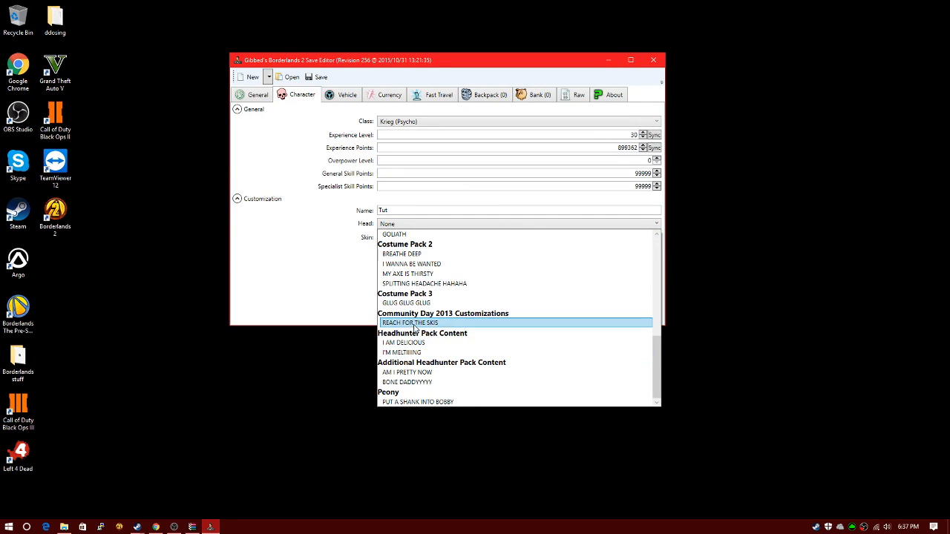
{"action": "left_click", "coordinate": [409, 322]}
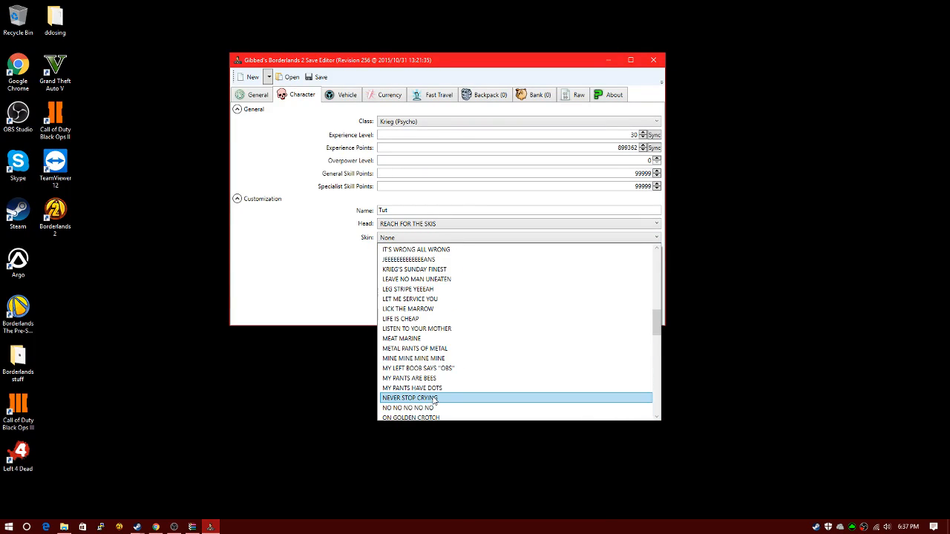
{"action": "left_click", "coordinate": [346, 94]}
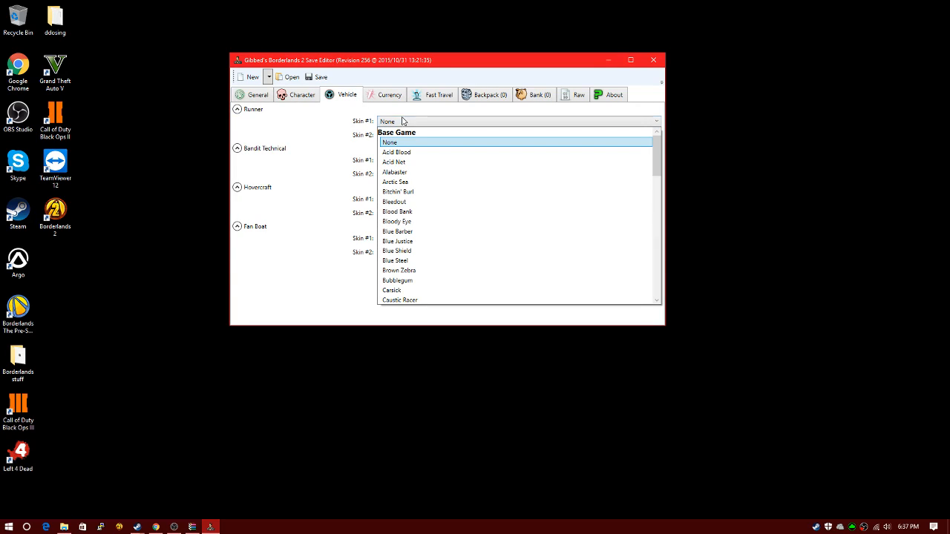
Step: Give the Runner Acid Blood and Alabaster as skins #1 and #2, then view currencies
{"action": "left_click", "coordinate": [389, 142]}
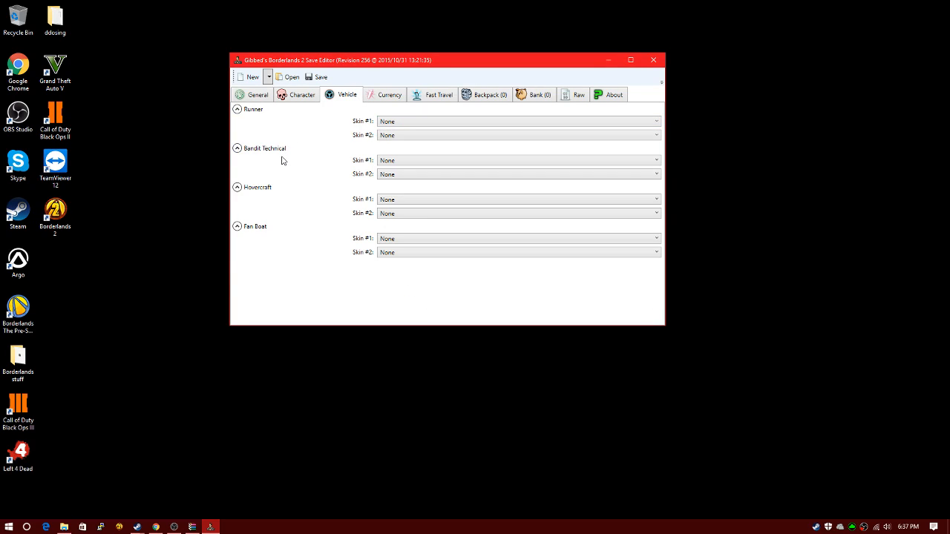
{"action": "mouse_move", "coordinate": [257, 213]}
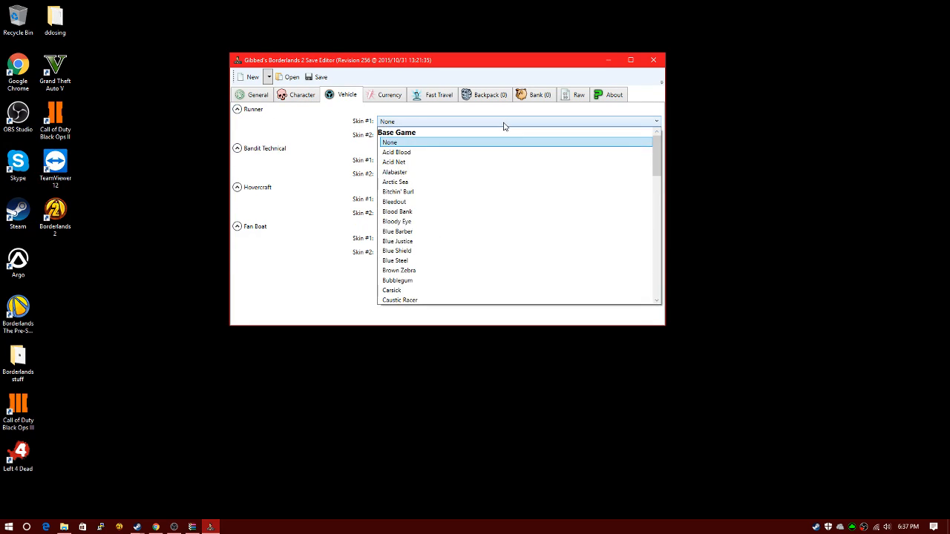
{"action": "mouse_move", "coordinate": [481, 132]}
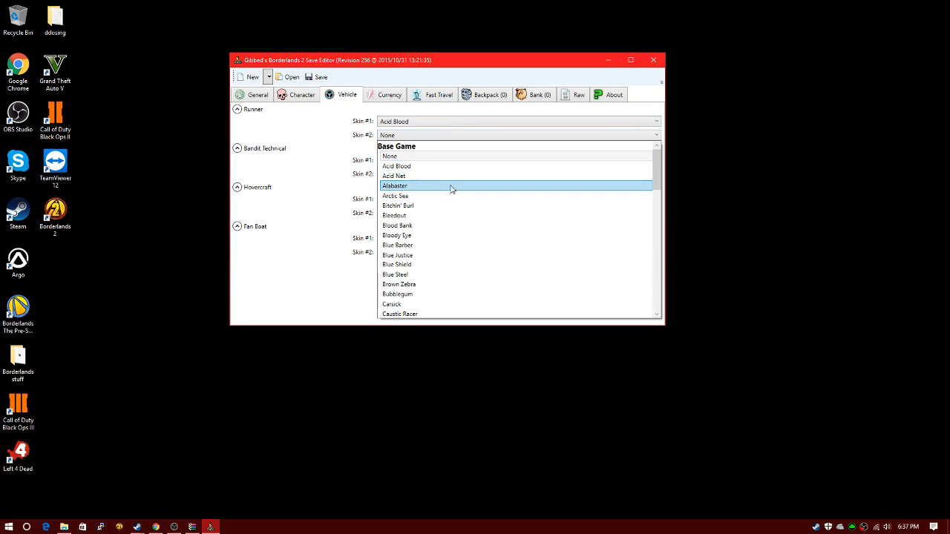
{"action": "left_click", "coordinate": [395, 186]}
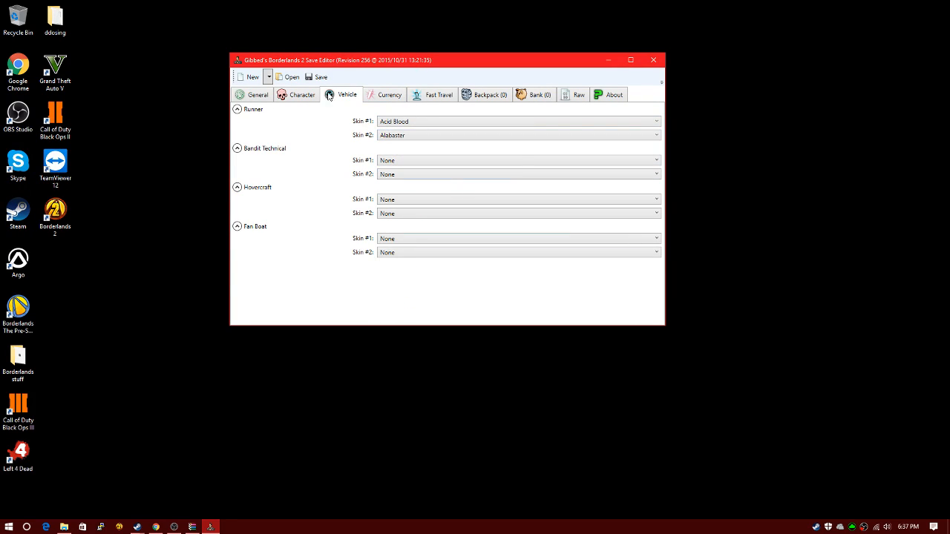
{"action": "left_click", "coordinate": [389, 95]}
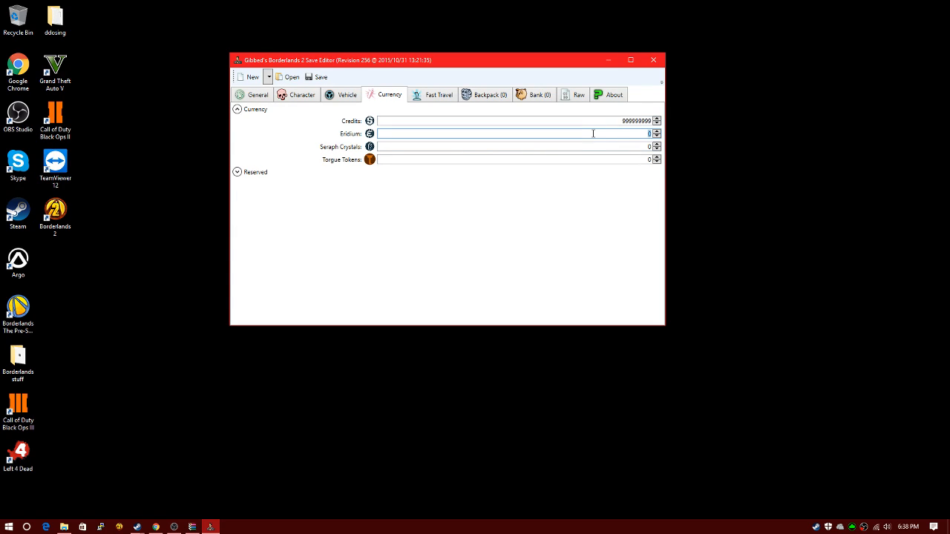
Step: Enter 999999999 for Eridium, Seraph Crystals and Torgue Tokens and check reserved values
{"action": "type", "text": "999999999"}
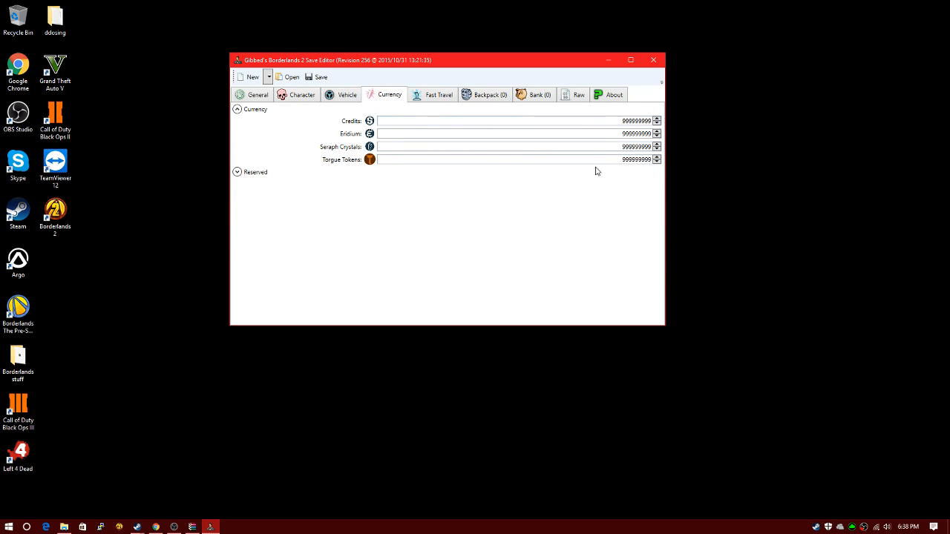
{"action": "left_click", "coordinate": [237, 171]}
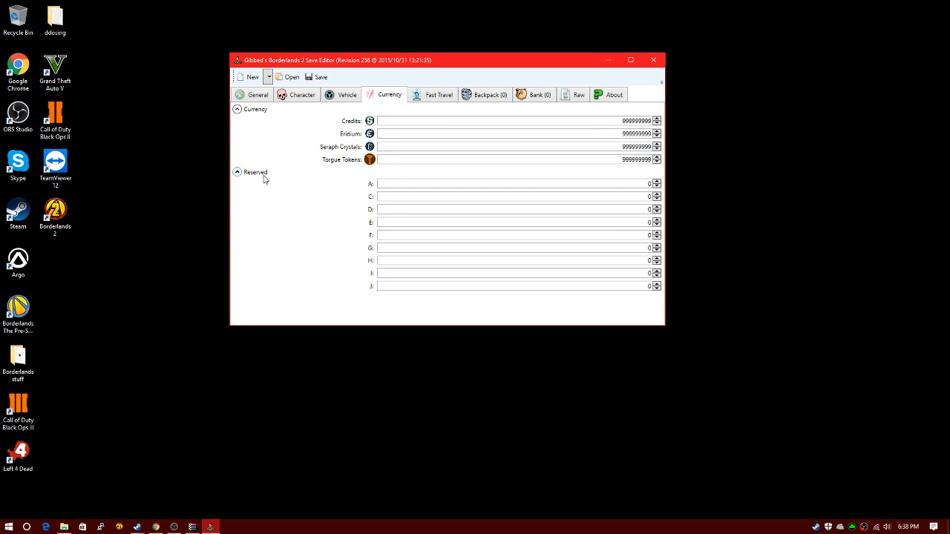
{"action": "left_click", "coordinate": [439, 94]}
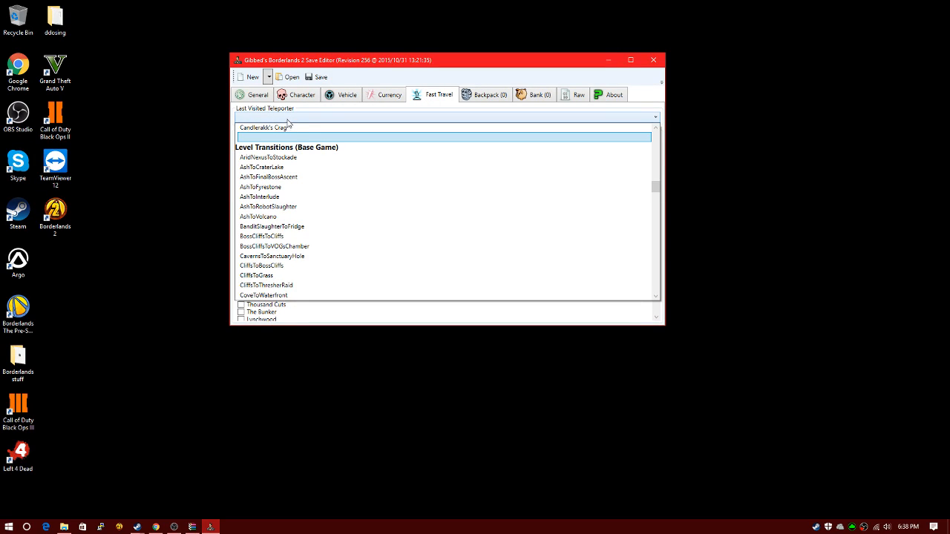
Step: Scroll the teleporter dropdown down to pick SanctuaryToVOGsChamber as last visited
{"action": "scroll", "scroll_direction": "down", "scroll_amount": 3}
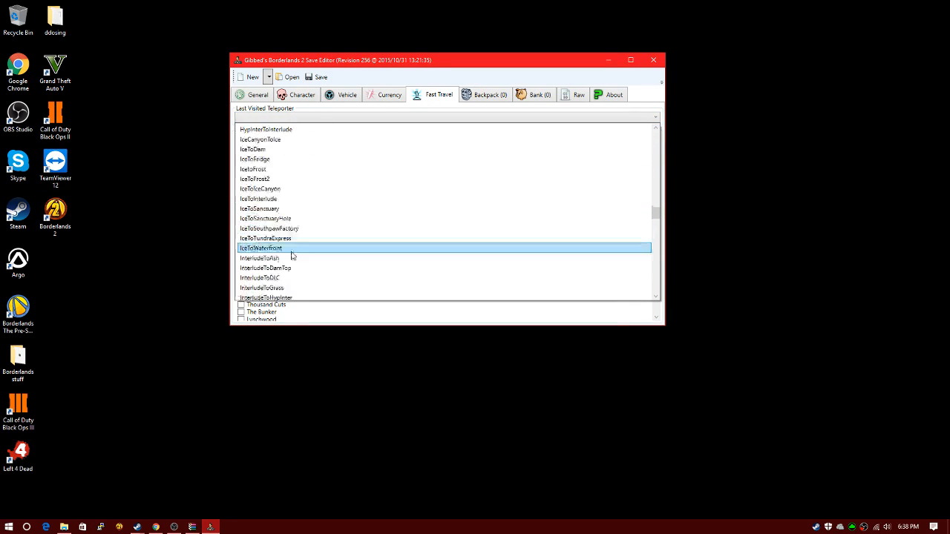
{"action": "scroll", "scroll_direction": "down", "scroll_amount": 3}
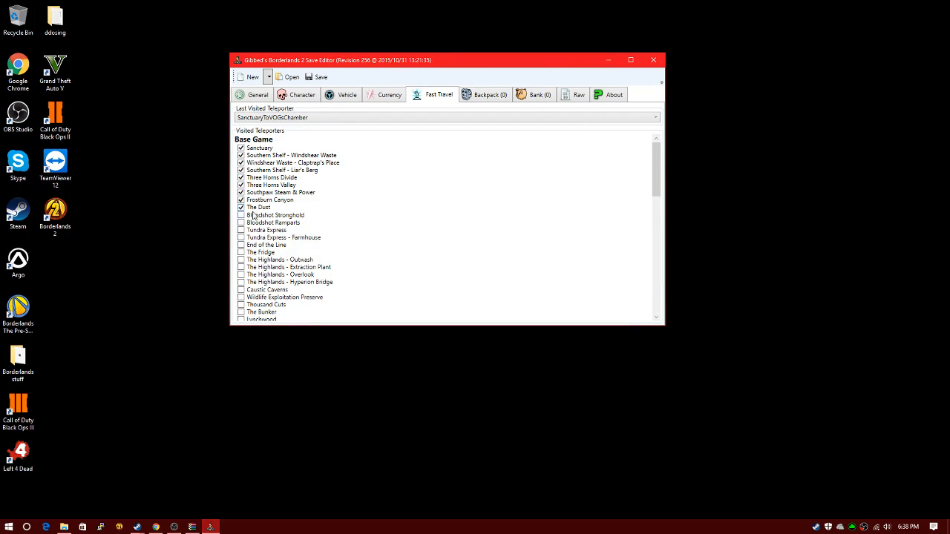
Step: Tick Bloodshot Stronghold and the remaining teleporters down through Dragon Keep, Headhunter and Unknown entries
{"action": "left_click", "coordinate": [241, 229]}
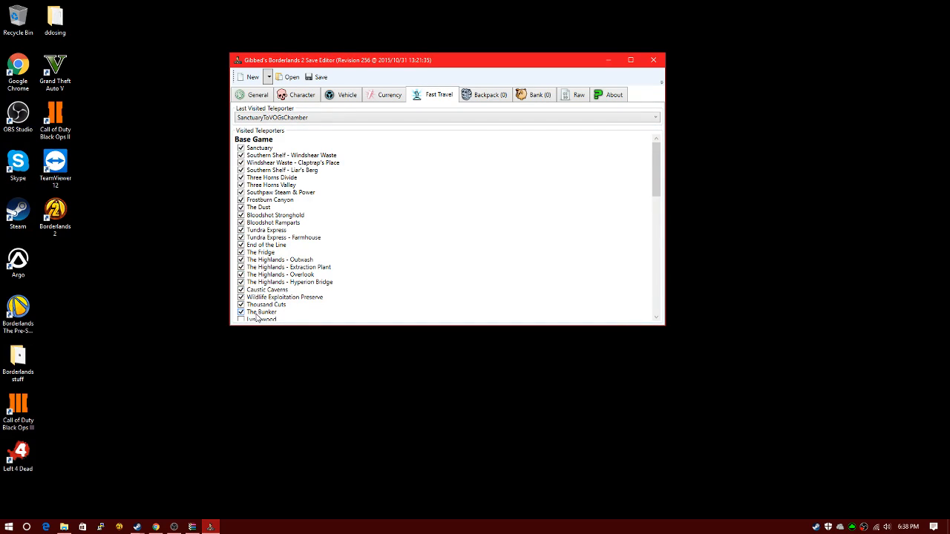
{"action": "scroll", "scroll_direction": "down", "scroll_amount": 3}
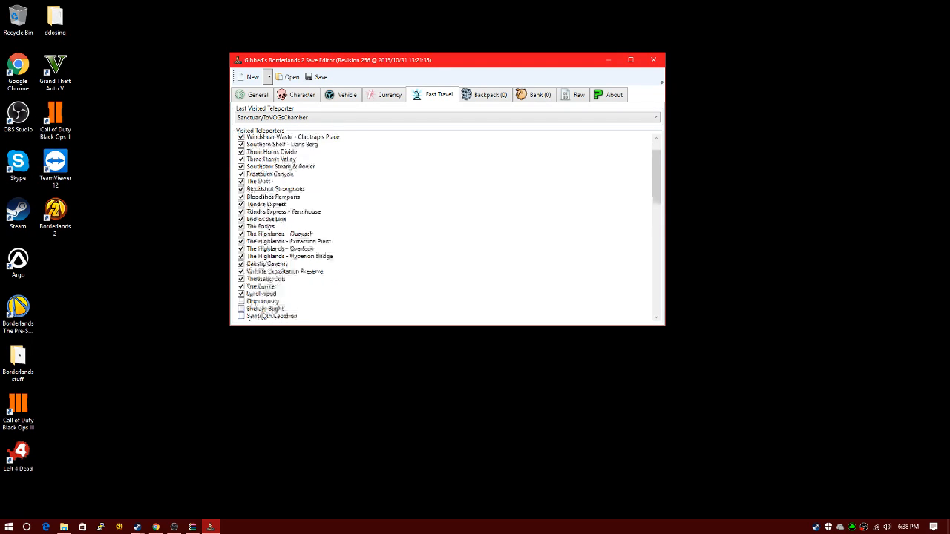
{"action": "scroll", "scroll_direction": "down", "scroll_amount": 3}
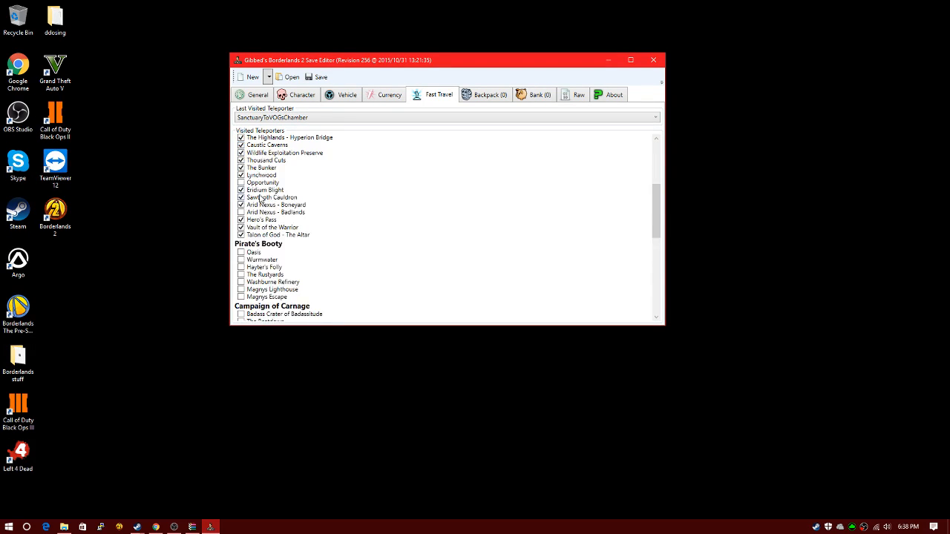
{"action": "scroll", "scroll_direction": "down", "scroll_amount": 3}
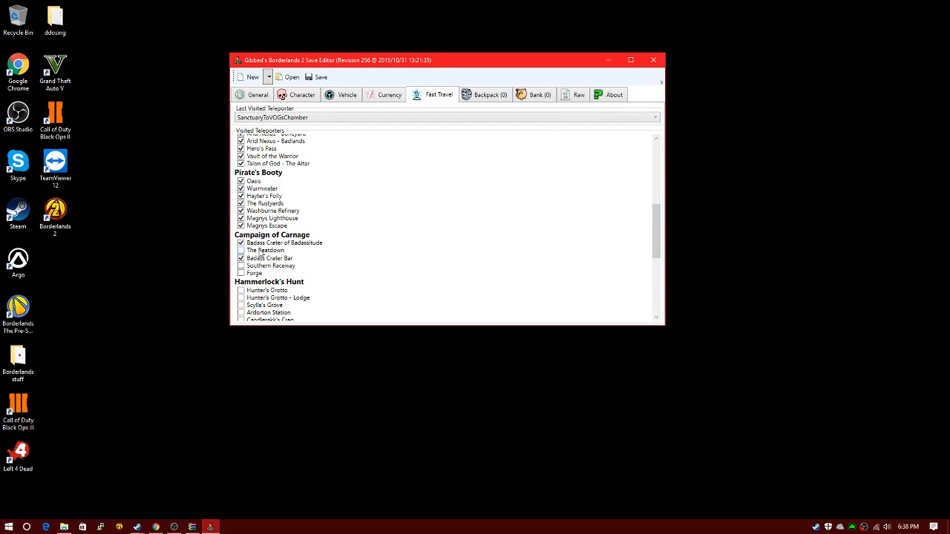
{"action": "scroll", "scroll_direction": "down", "scroll_amount": 3}
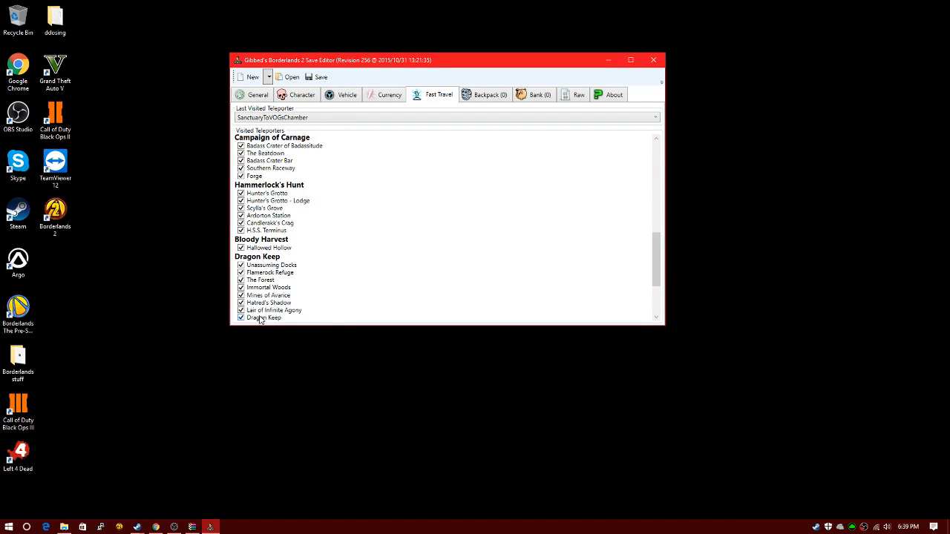
{"action": "scroll", "scroll_direction": "down", "scroll_amount": 3}
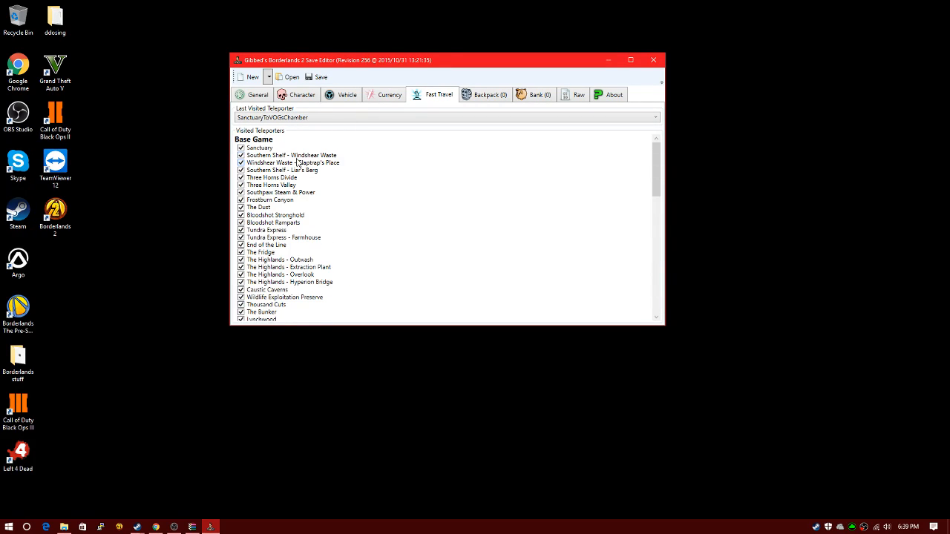
{"action": "scroll", "scroll_direction": "down", "scroll_amount": 3}
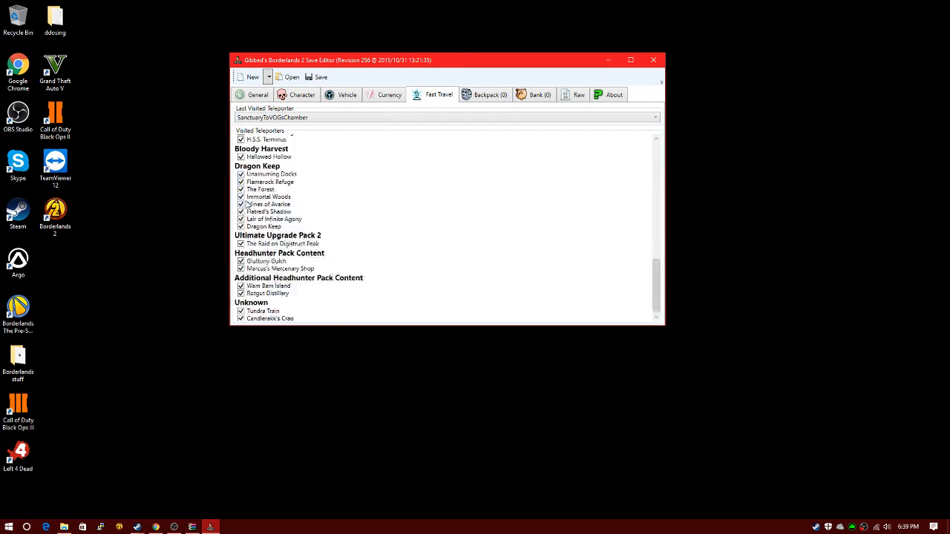
Step: Move the editor left and view the Backpack, Raw and About tabs, returning to Backpack
{"action": "left_click", "coordinate": [485, 94]}
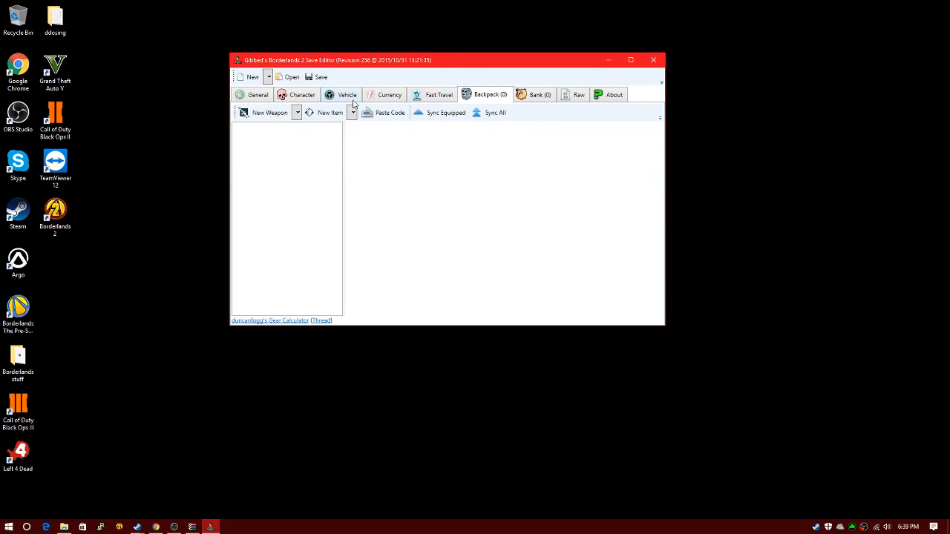
{"action": "left_click_drag", "start_coordinate": [445, 61], "coordinate": [299, 69]}
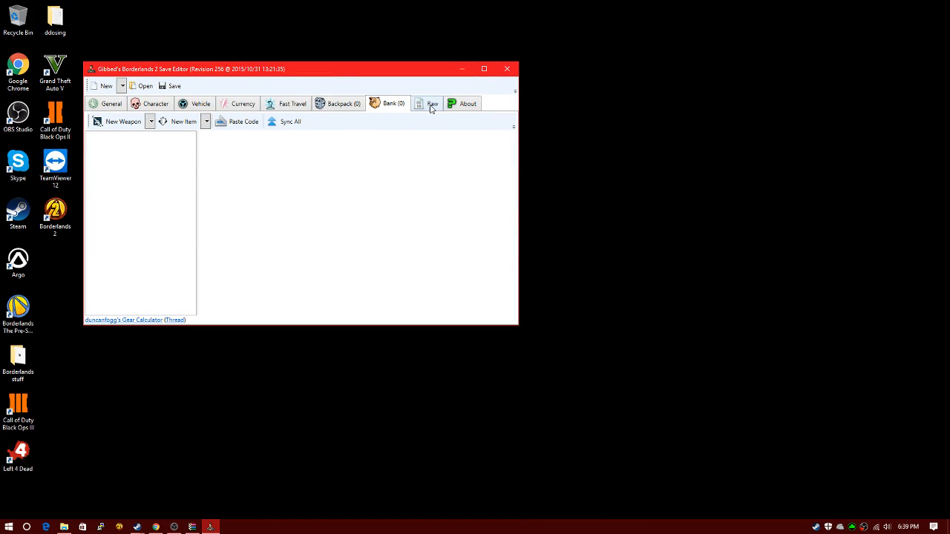
{"action": "left_click", "coordinate": [433, 103]}
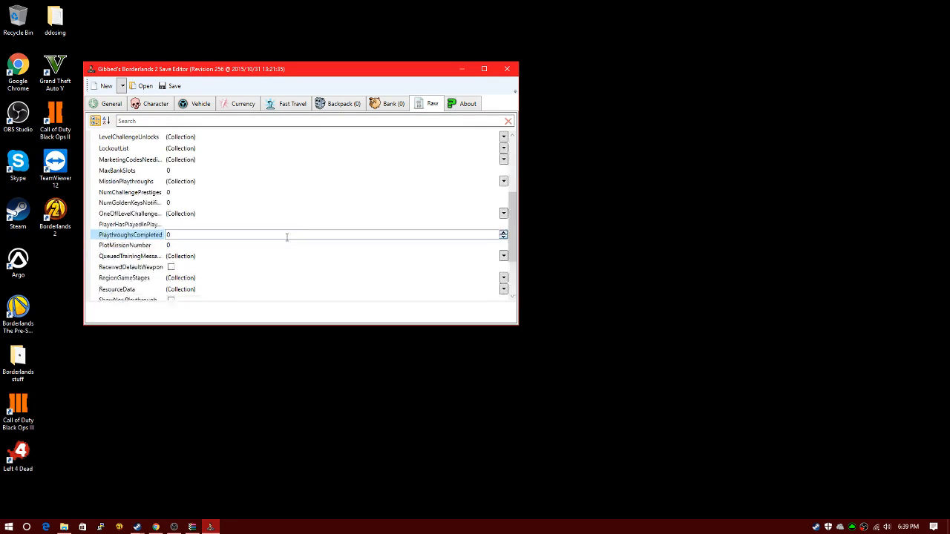
{"action": "left_click", "coordinate": [468, 103]}
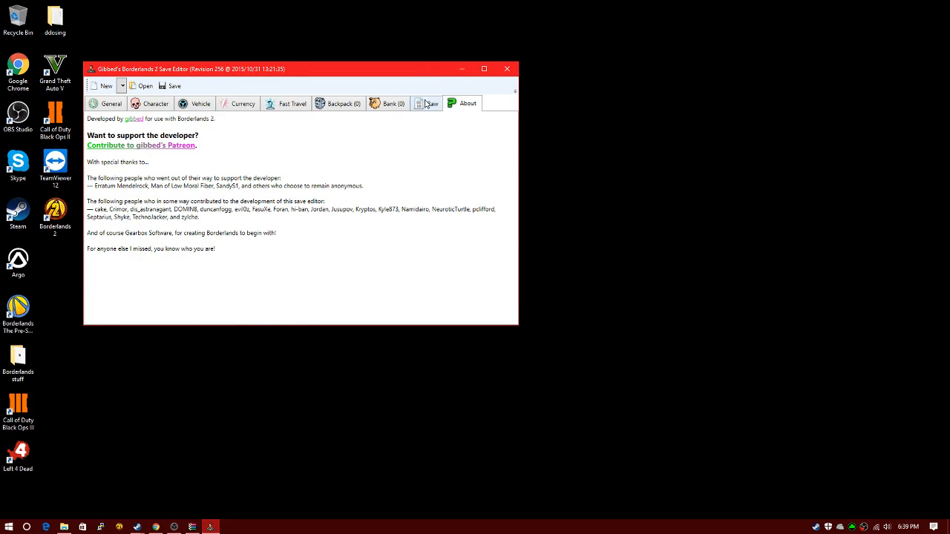
{"action": "left_click", "coordinate": [339, 104]}
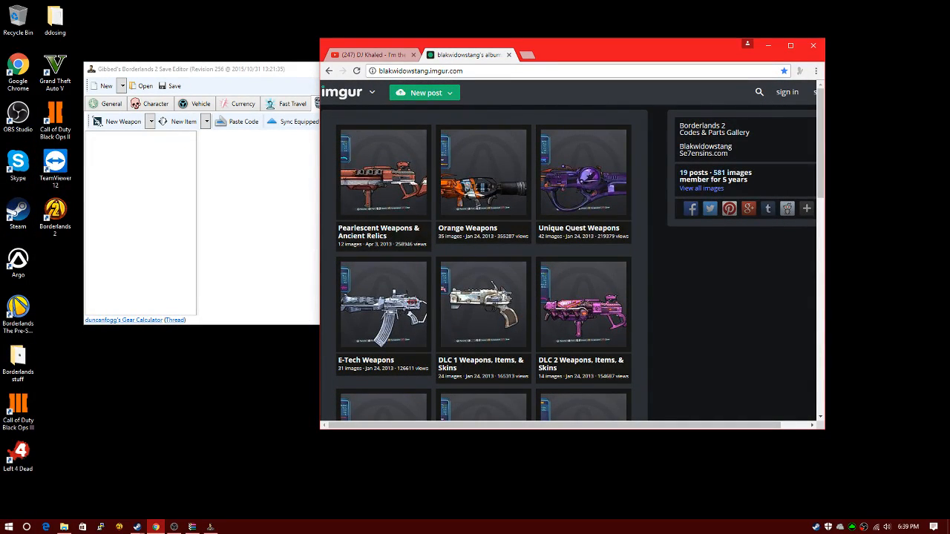
Step: Scroll the Borderlands 2 codes gallery and open the Pearlescent Weapons & Ancient Relics album
{"action": "scroll", "scroll_direction": "down", "scroll_amount": 3}
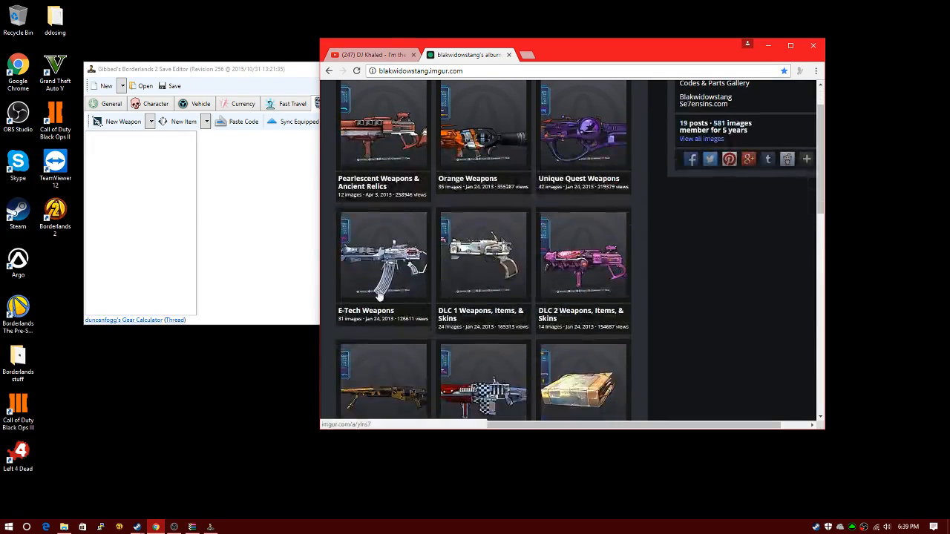
{"action": "scroll", "scroll_direction": "down", "scroll_amount": 3}
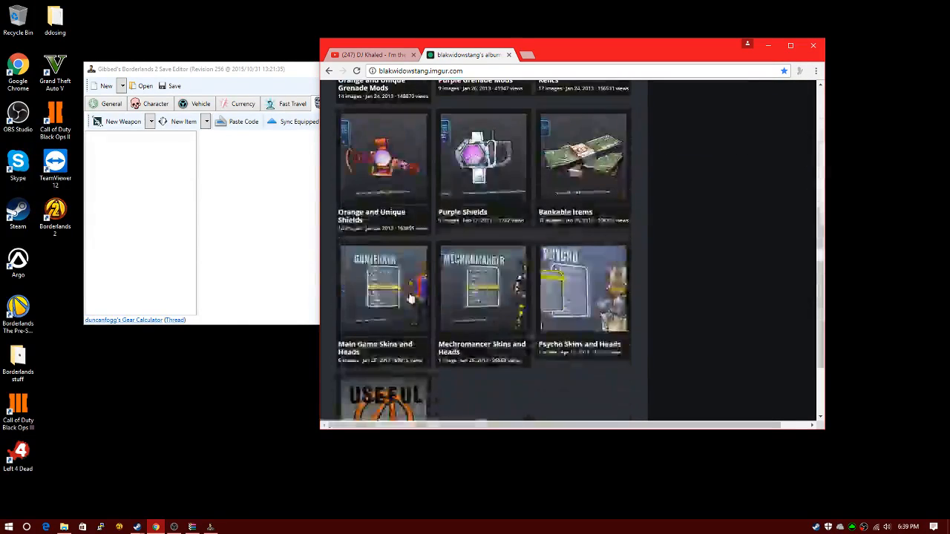
{"action": "scroll", "scroll_direction": "down", "scroll_amount": 3}
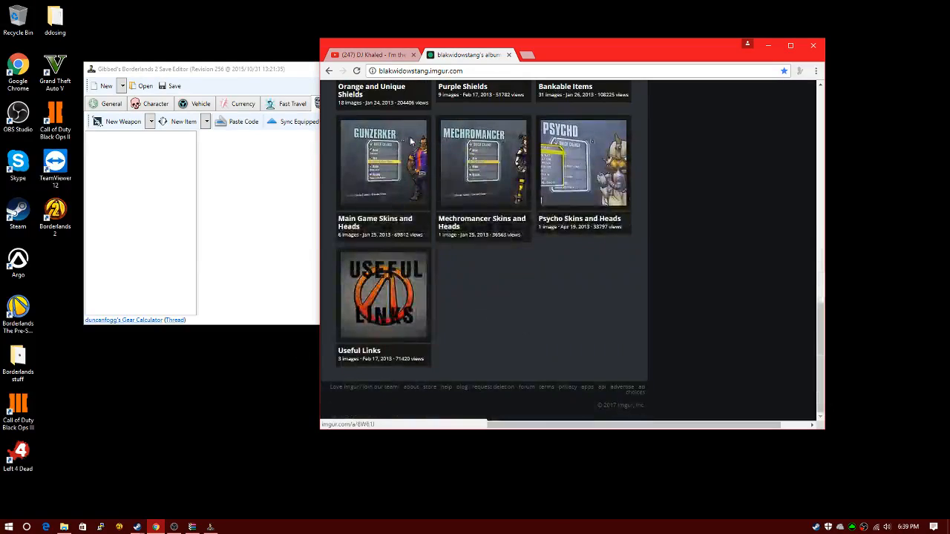
{"action": "left_click", "coordinate": [384, 164]}
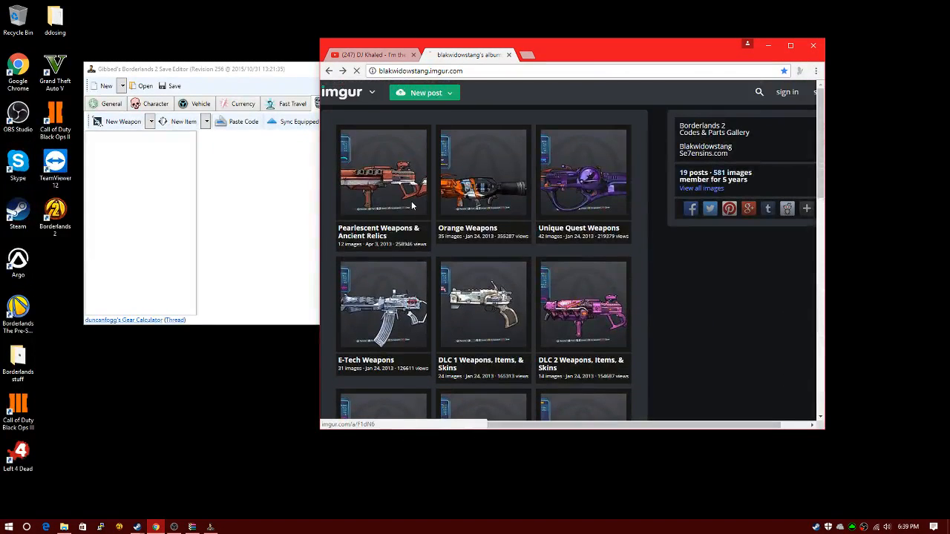
{"action": "left_click", "coordinate": [382, 172]}
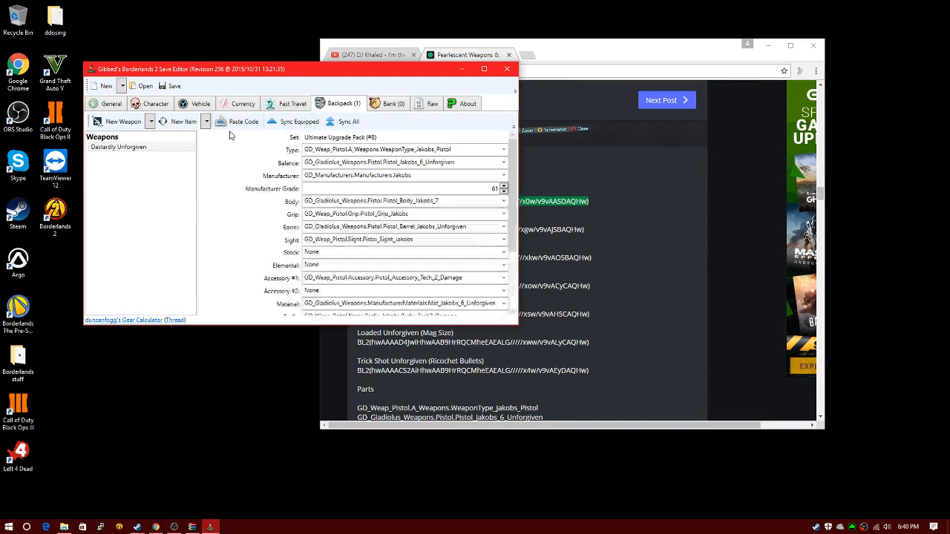
Step: Change the Dastardly Unforgiven pistol's manufacturer grade from 61 to 30
{"action": "left_click", "coordinate": [401, 189]}
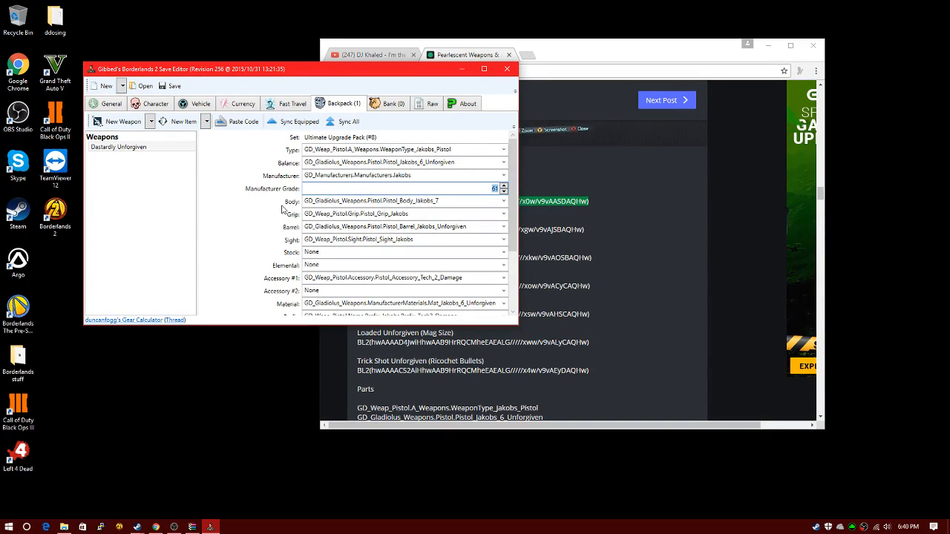
{"action": "left_click", "coordinate": [504, 192]}
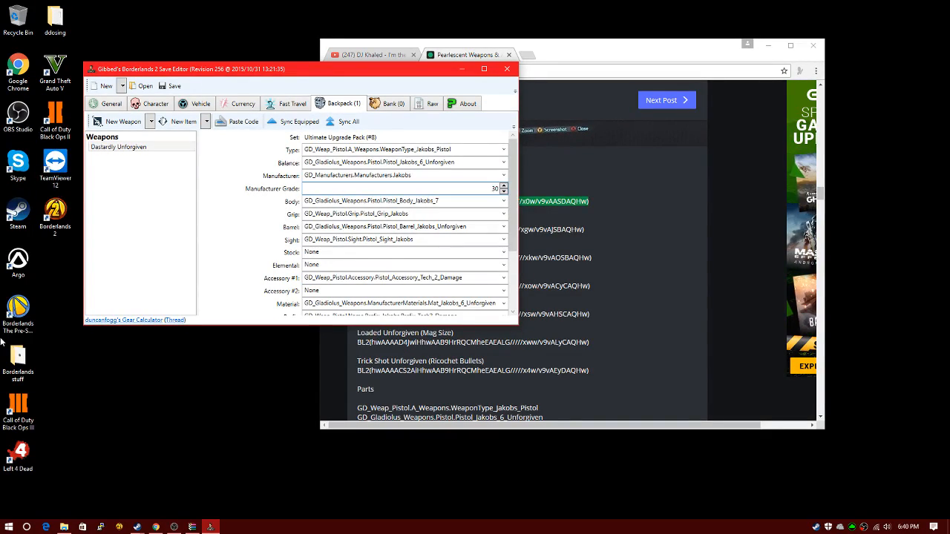
{"action": "mouse_move", "coordinate": [487, 275]}
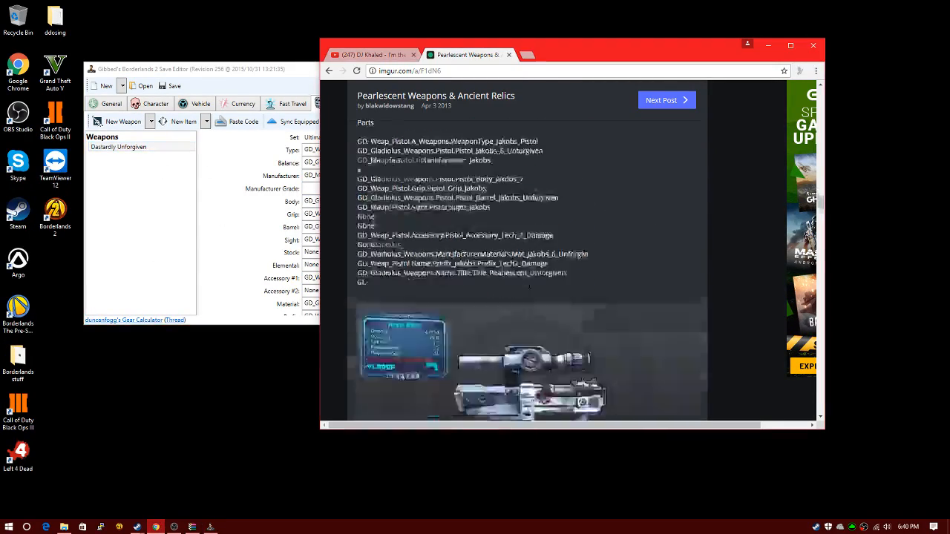
Step: Scroll to the Butcher section and copy the Non-Elemental Practicable Butcher code
{"action": "scroll", "scroll_direction": "down", "scroll_amount": 3}
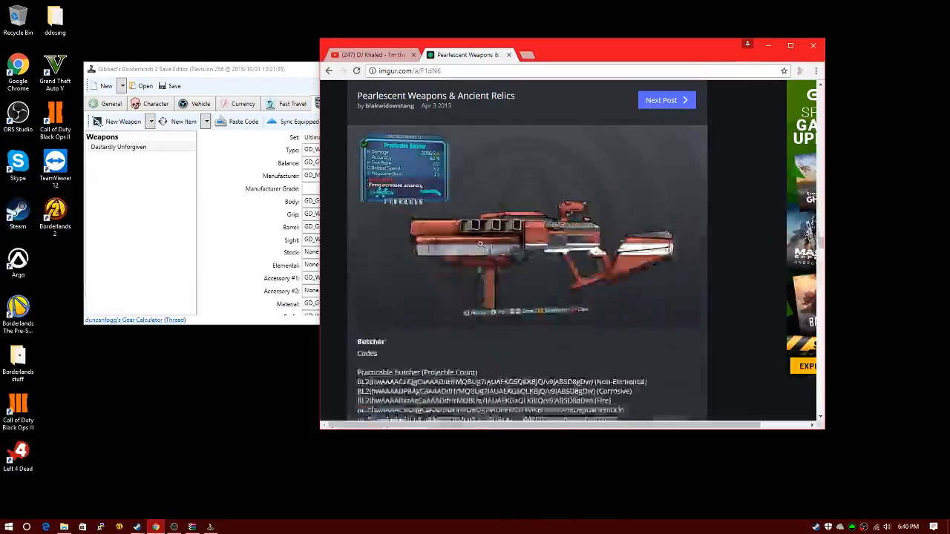
{"action": "scroll", "scroll_direction": "down", "scroll_amount": 3}
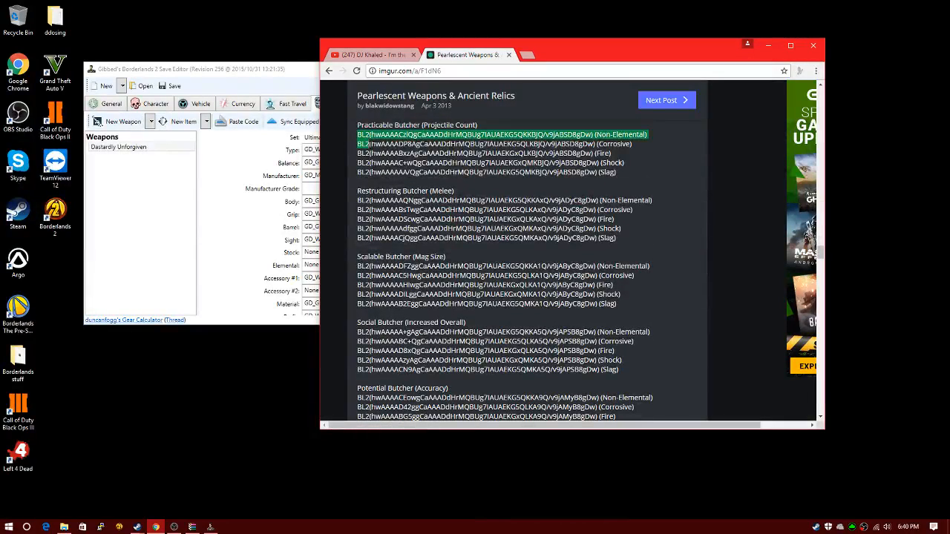
{"action": "right_click", "coordinate": [482, 144]}
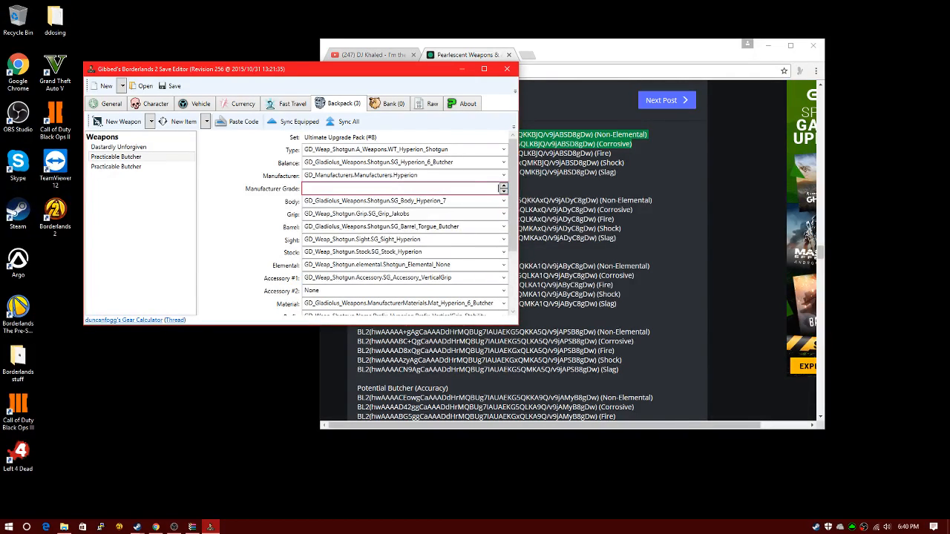
Step: Select the new Practicable Butcher's Manufacturer Grade box to edit its level
{"action": "left_click", "coordinate": [116, 166]}
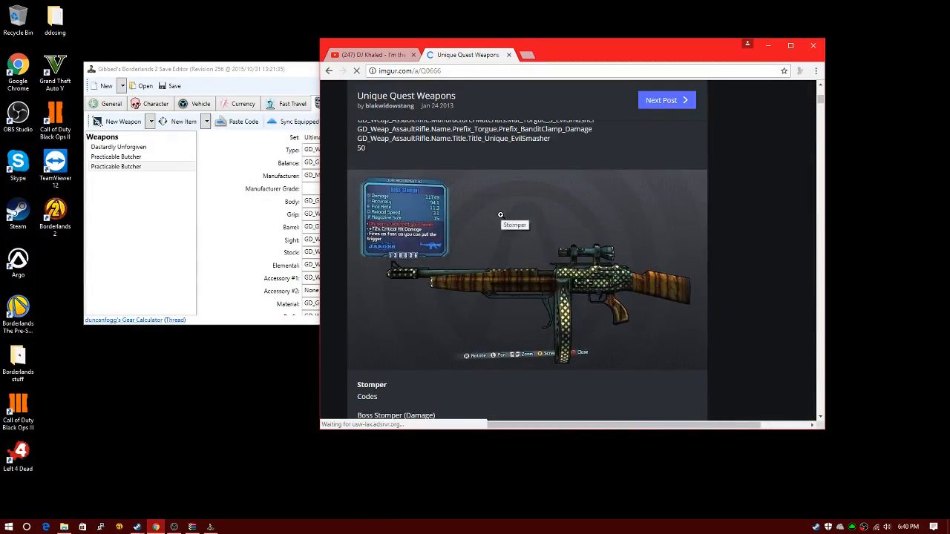
Step: Browse the albums, open Unique Quest Weapons, and highlight a Consummate Bad Touch code
{"action": "scroll", "scroll_direction": "down", "scroll_amount": 3}
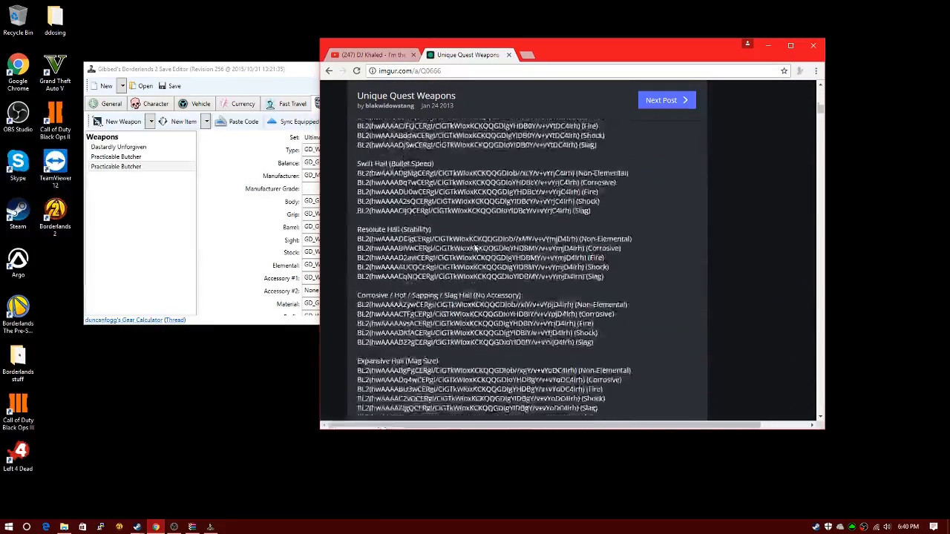
{"action": "scroll", "scroll_direction": "down", "scroll_amount": 3}
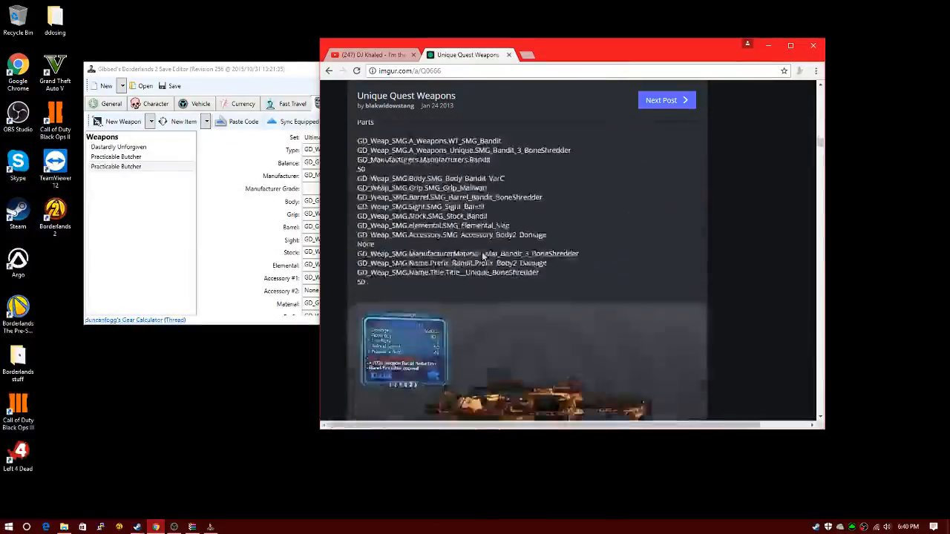
{"action": "scroll", "scroll_direction": "down", "scroll_amount": 3}
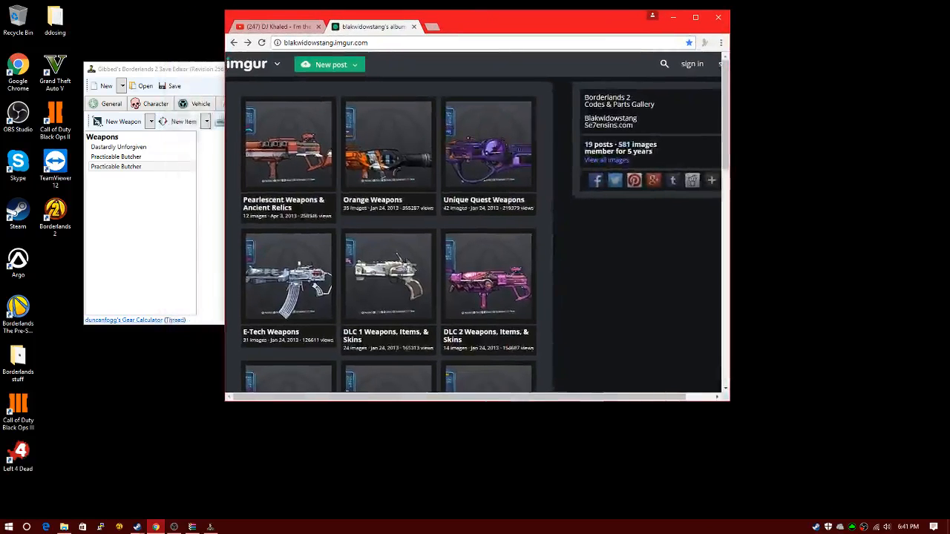
{"action": "scroll", "scroll_direction": "down", "scroll_amount": 3}
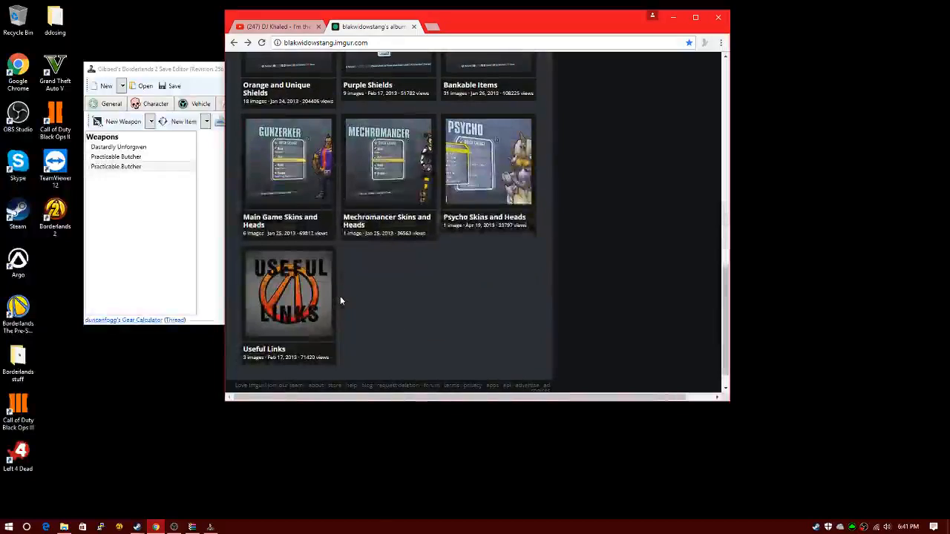
{"action": "scroll", "scroll_direction": "down", "scroll_amount": 3}
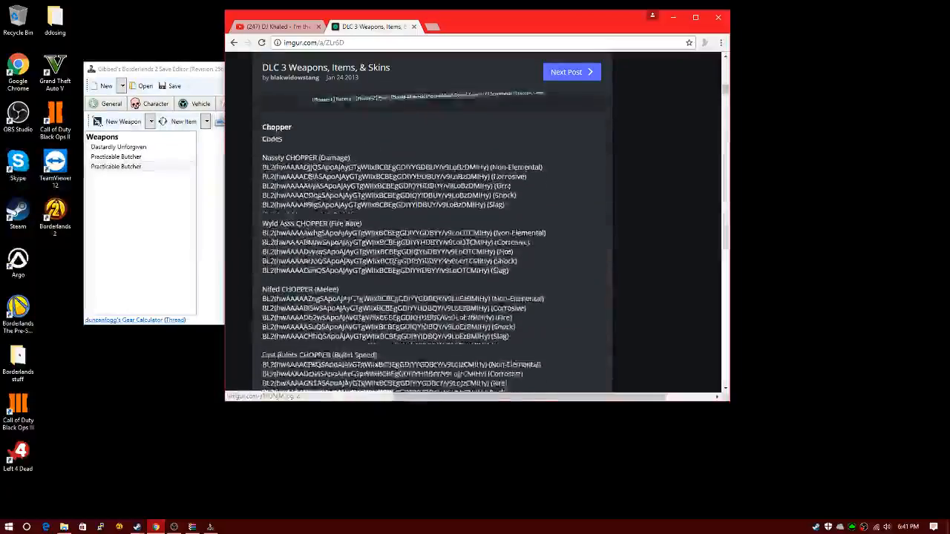
{"action": "scroll", "scroll_direction": "down", "scroll_amount": 3}
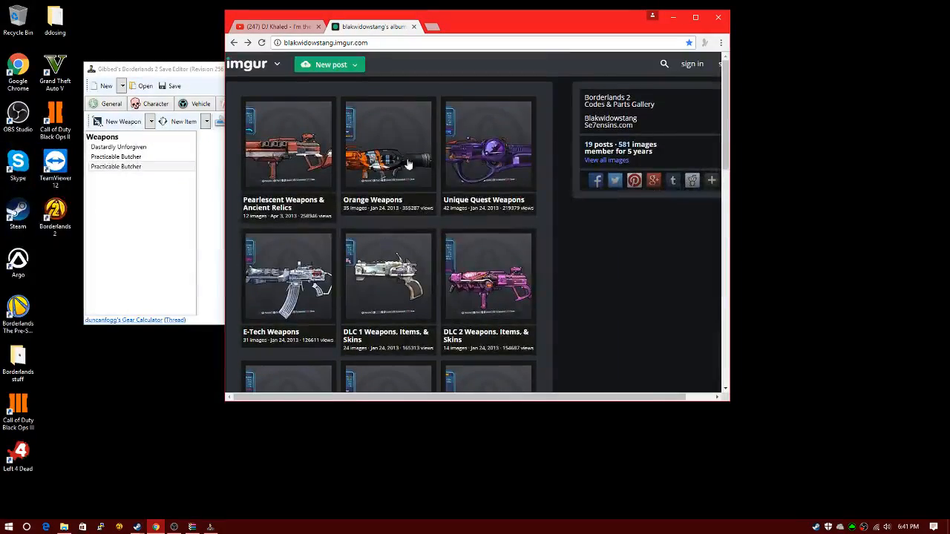
{"action": "left_click", "coordinate": [488, 145]}
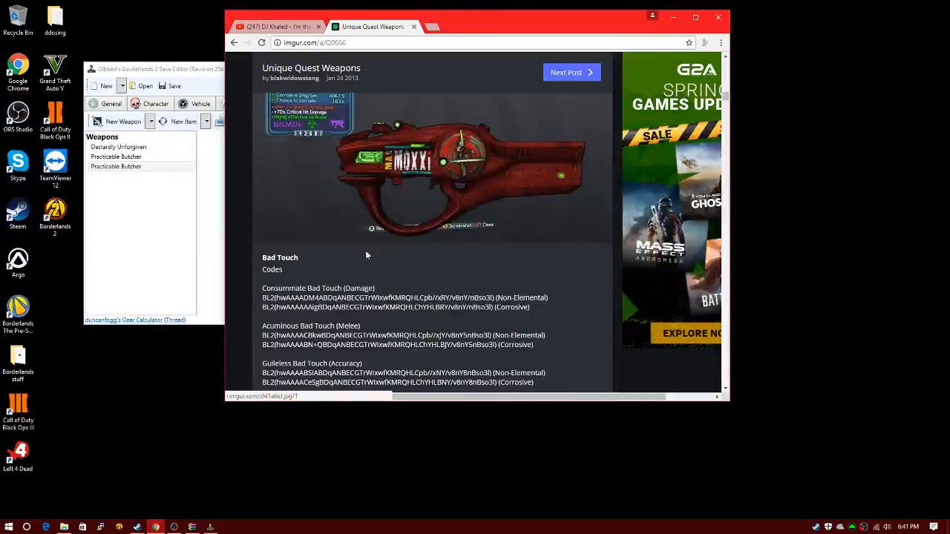
{"action": "left_click_drag", "start_coordinate": [262, 298], "coordinate": [530, 307]}
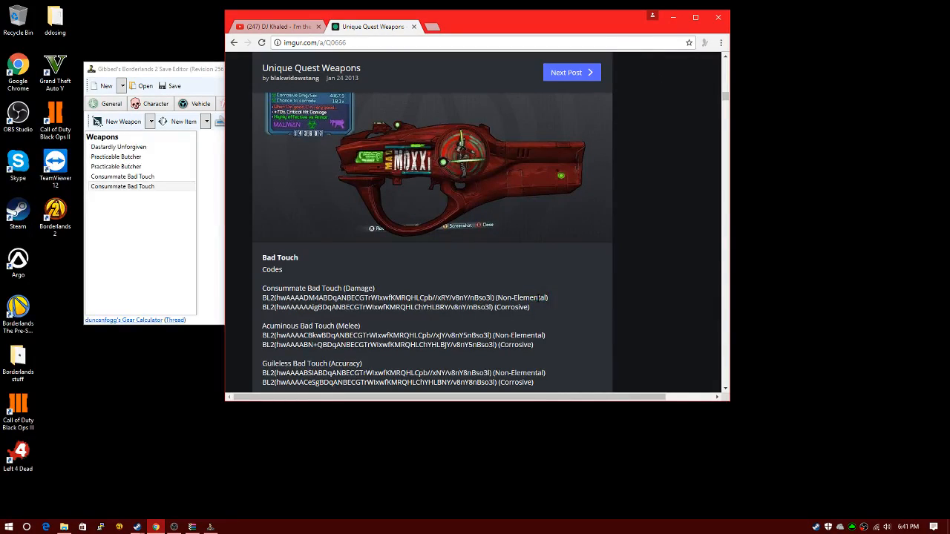
Step: Select text in the Corrosive Bad Touch code
{"action": "double_click", "coordinate": [522, 298]}
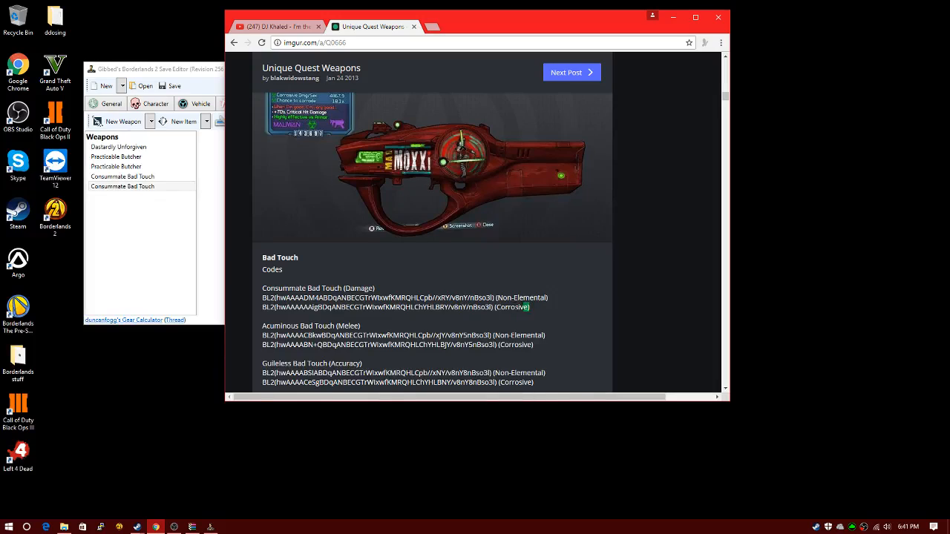
Step: Peek at DLC 1 Weapons, return to the gallery, and open All Orange / Purple / Blue Class Mods
{"action": "scroll", "scroll_direction": "down", "scroll_amount": 3}
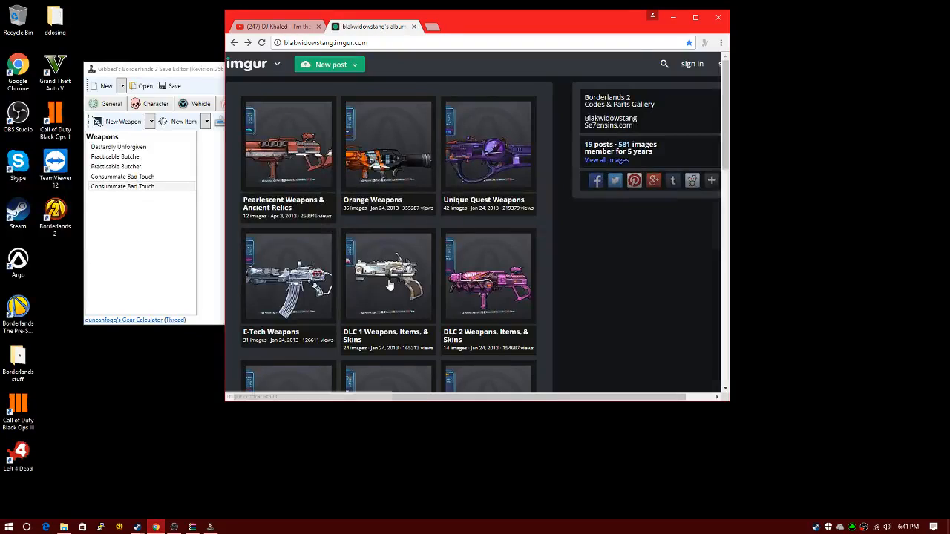
{"action": "left_click", "coordinate": [386, 290]}
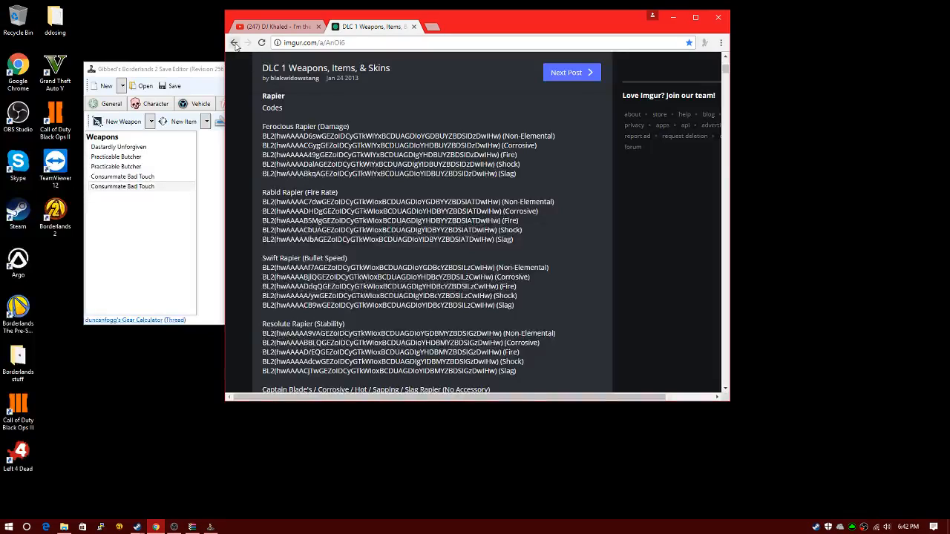
{"action": "left_click", "coordinate": [234, 42]}
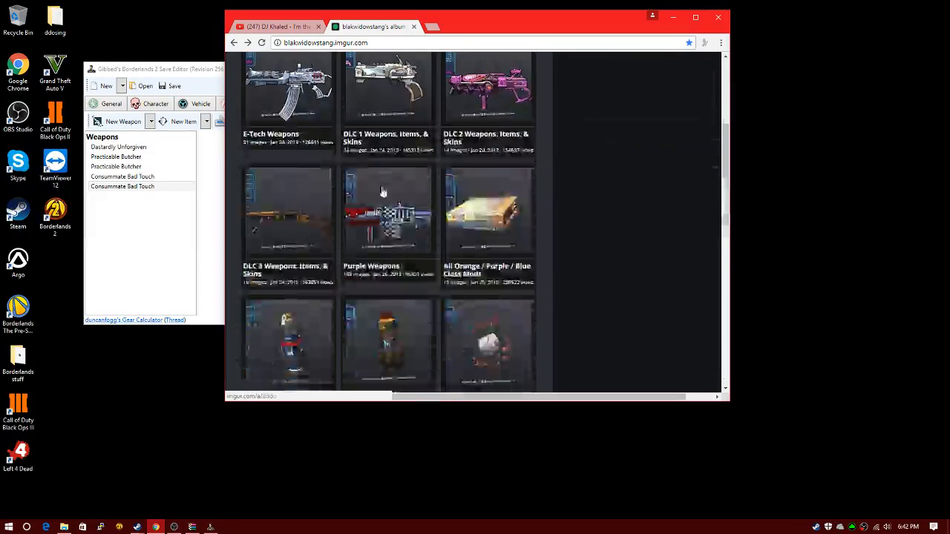
{"action": "scroll", "scroll_direction": "down", "scroll_amount": 3}
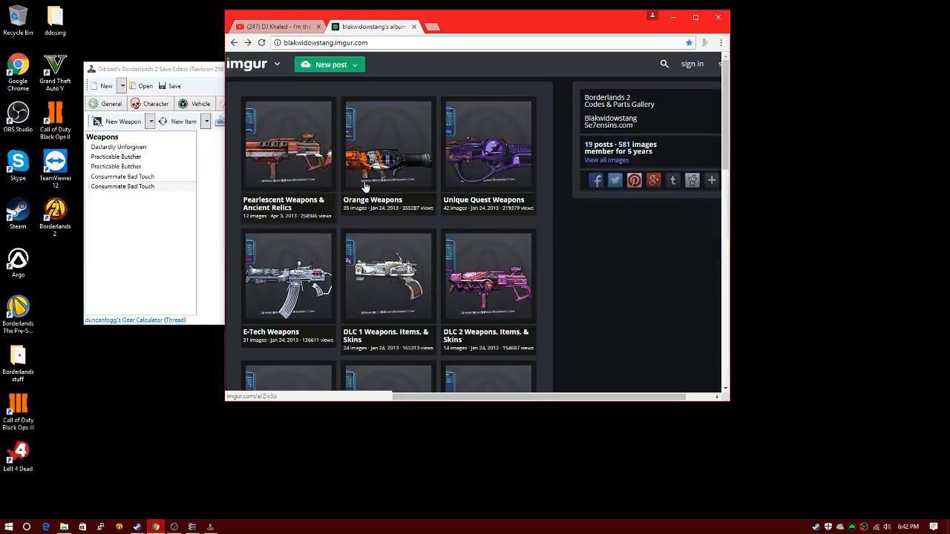
{"action": "scroll", "scroll_direction": "down", "scroll_amount": 3}
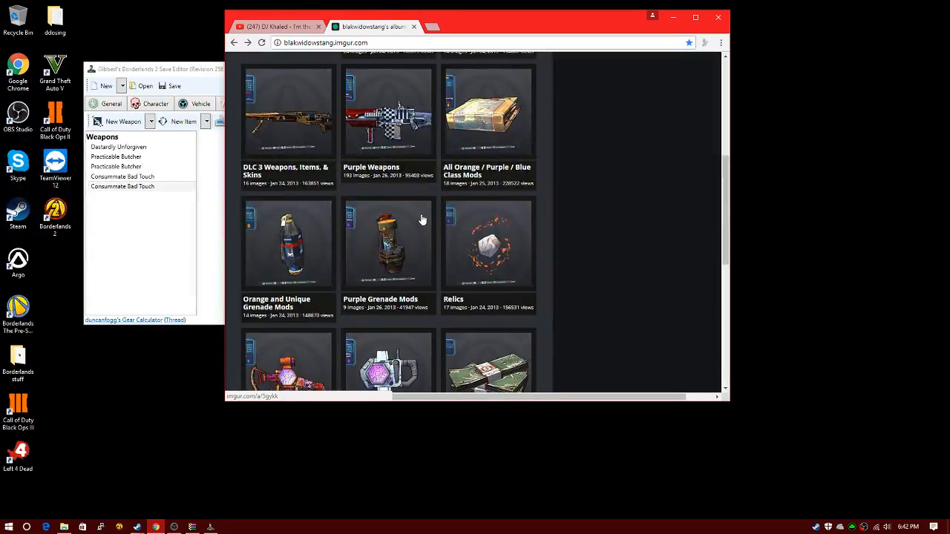
{"action": "left_click", "coordinate": [488, 113]}
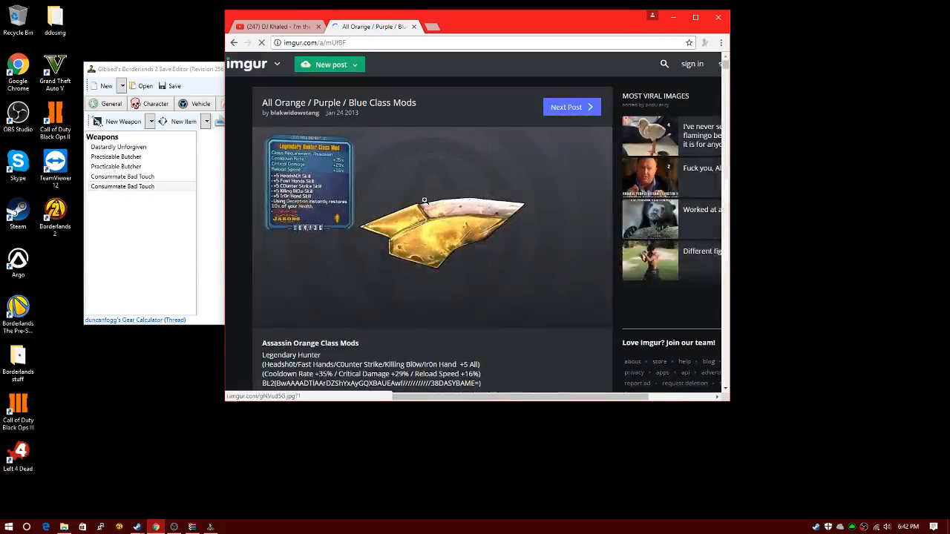
Step: Scroll past the class mod code list down to the Legendary Psycho class mod image
{"action": "scroll", "scroll_direction": "down", "scroll_amount": 3}
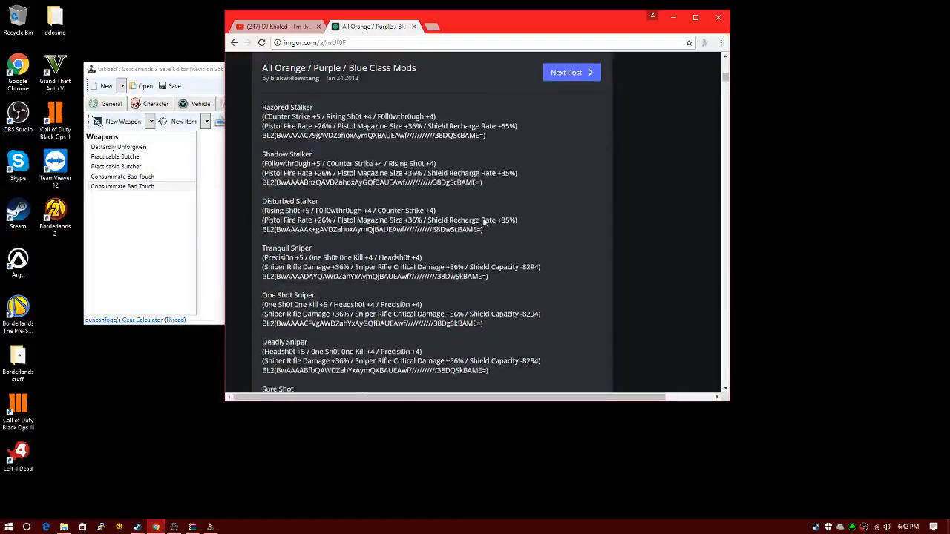
{"action": "scroll", "scroll_direction": "down", "scroll_amount": 3}
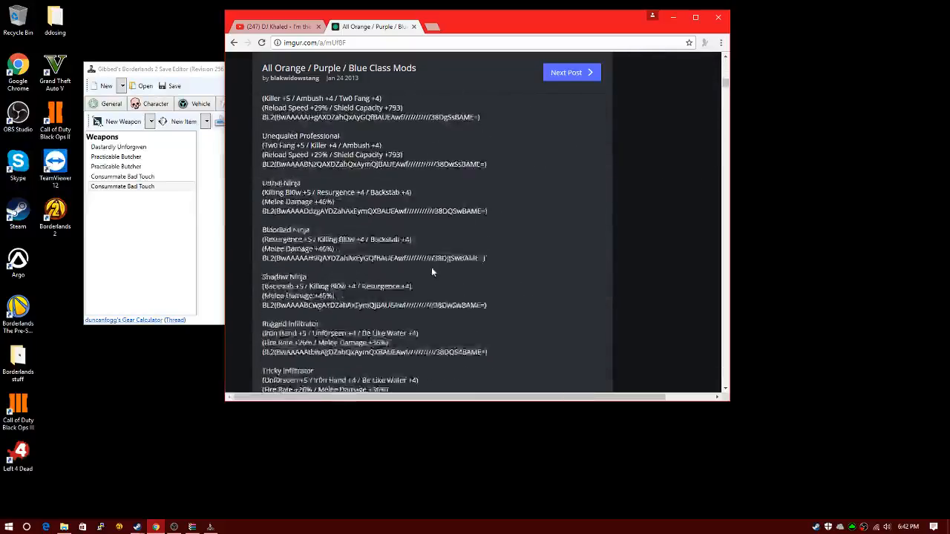
{"action": "scroll", "scroll_direction": "down", "scroll_amount": 3}
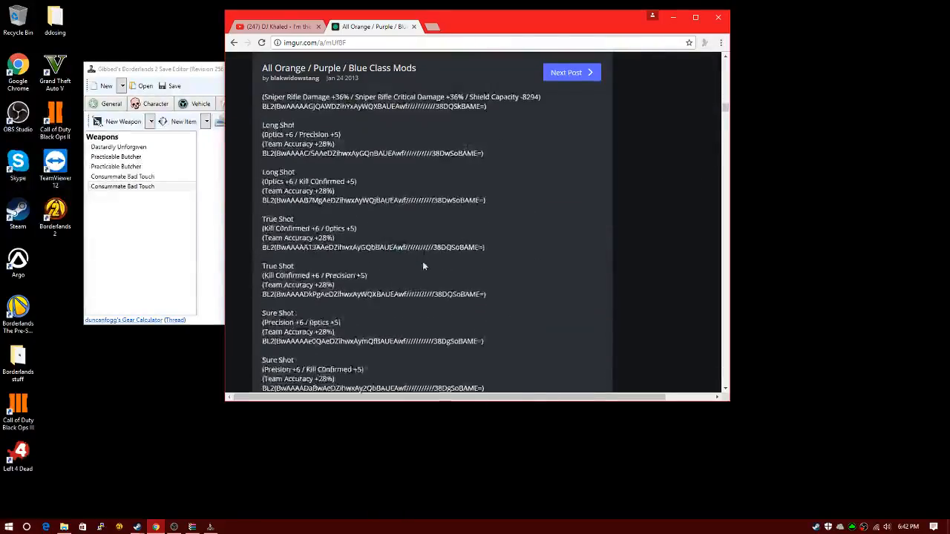
{"action": "scroll", "scroll_direction": "down", "scroll_amount": 3}
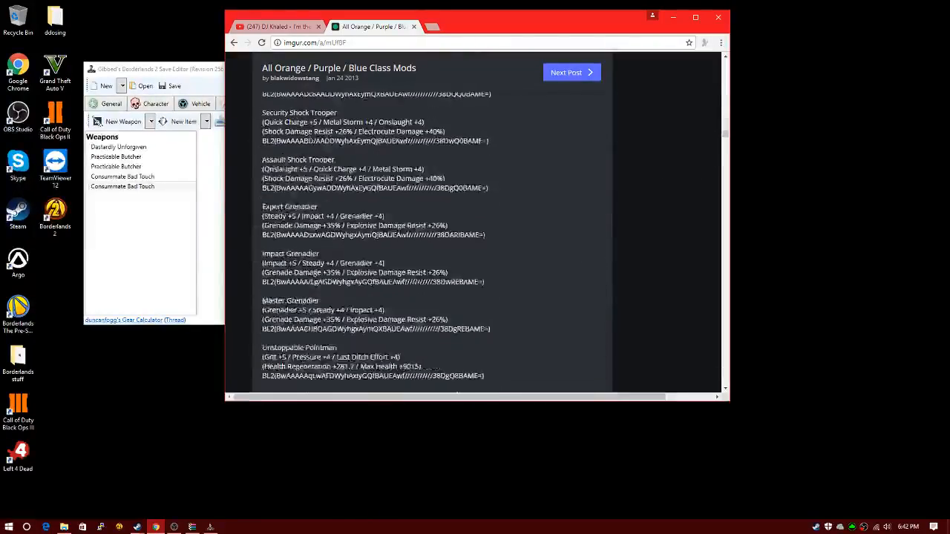
{"action": "scroll", "scroll_direction": "down", "scroll_amount": 3}
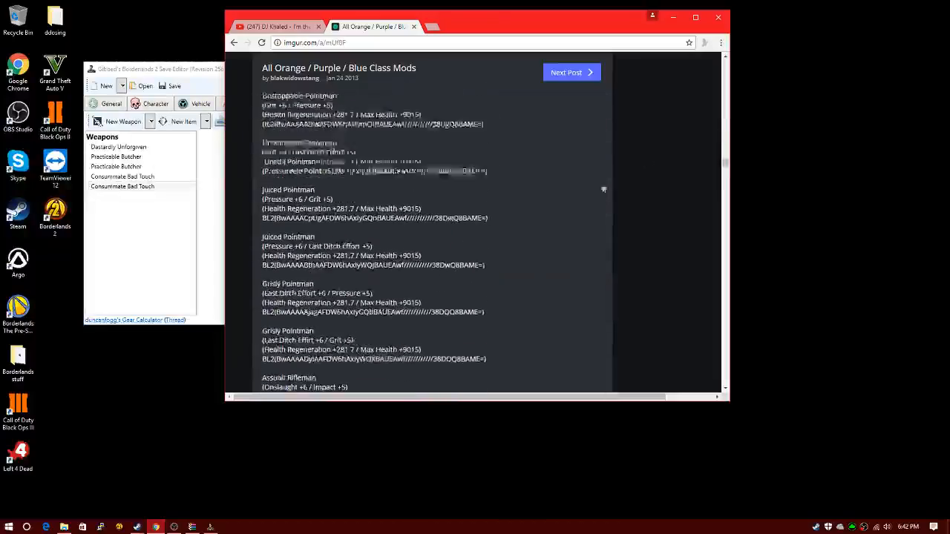
{"action": "scroll", "scroll_direction": "down", "scroll_amount": 3}
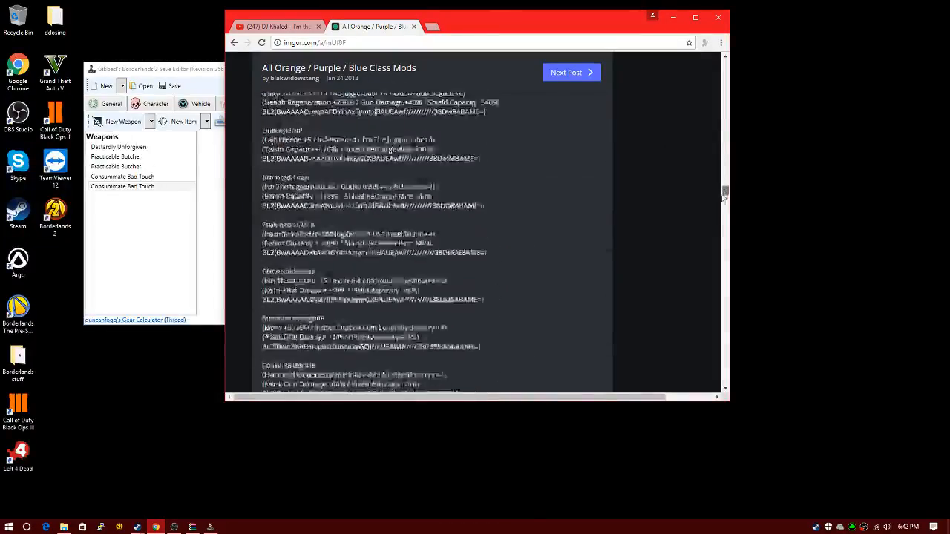
{"action": "scroll", "scroll_direction": "down", "scroll_amount": 3}
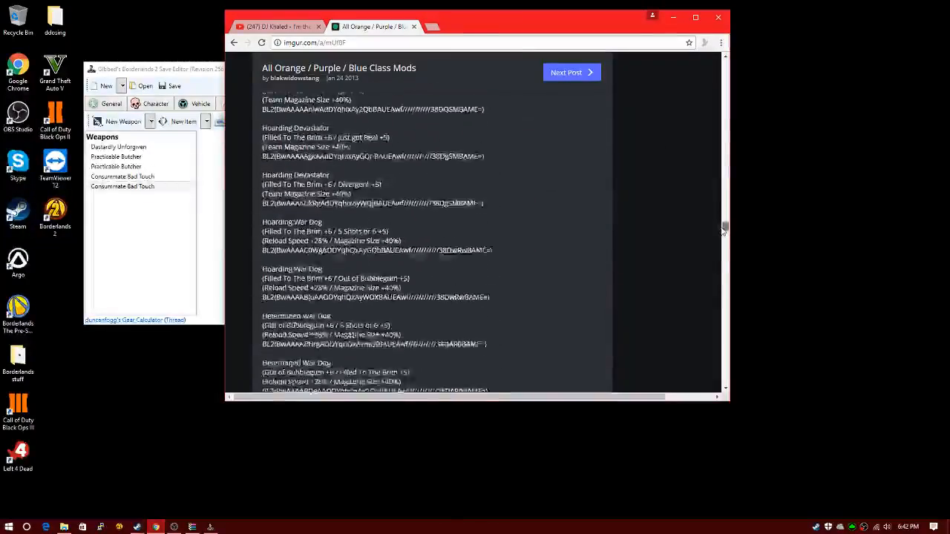
{"action": "scroll", "scroll_direction": "down", "scroll_amount": 3}
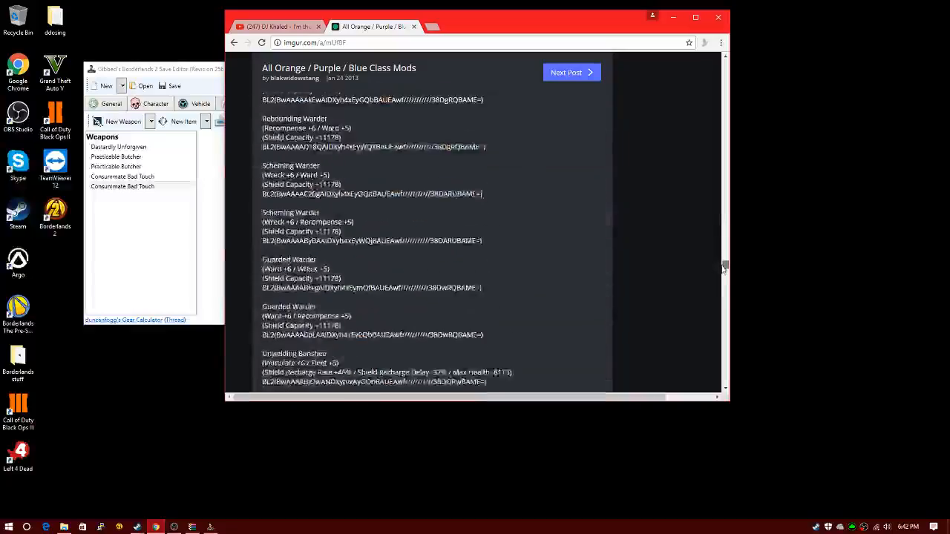
{"action": "scroll", "scroll_direction": "down", "scroll_amount": 3}
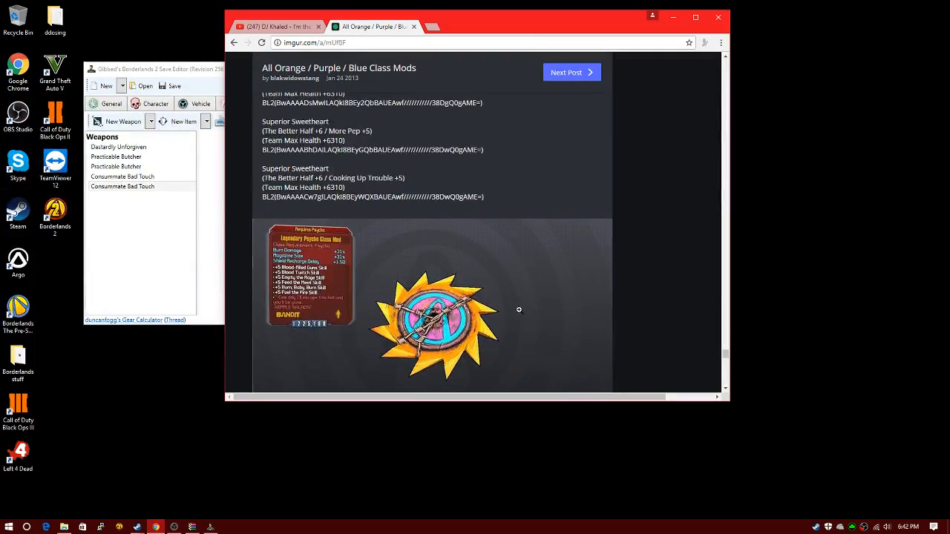
{"action": "scroll", "scroll_direction": "down", "scroll_amount": 3}
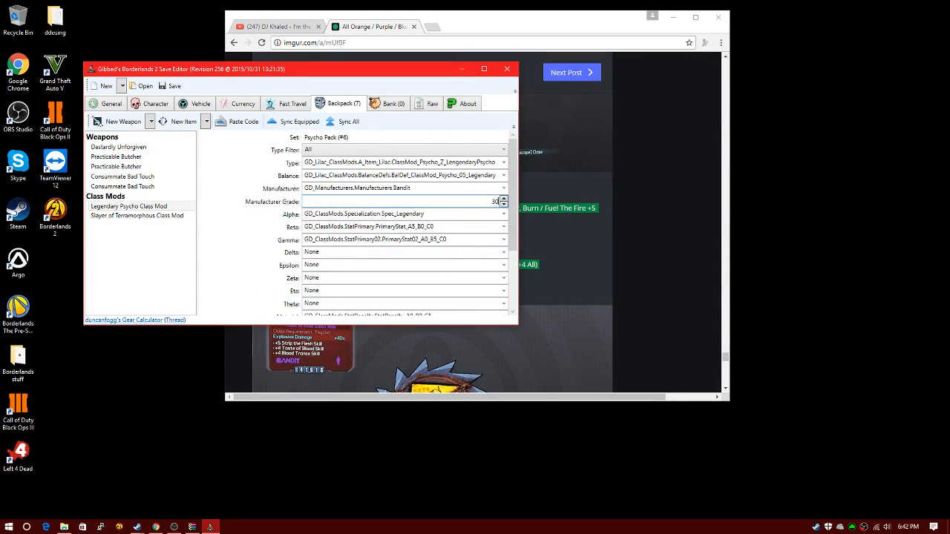
Step: View the Slayer of Terramorphous class mod's details in the backpack
{"action": "left_click", "coordinate": [137, 215]}
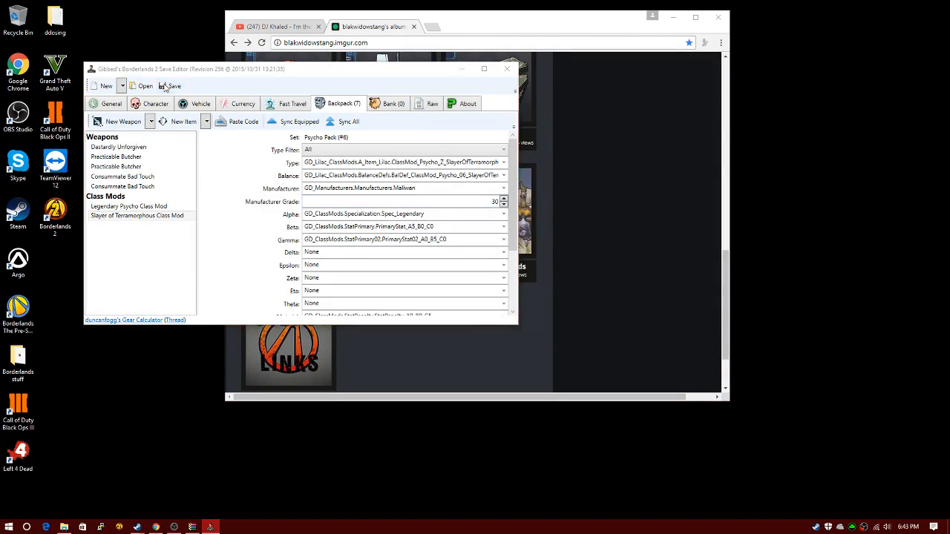
Step: Save the edited character as Save9999 in the numbered Steam ID save folder
{"action": "left_click", "coordinate": [173, 85]}
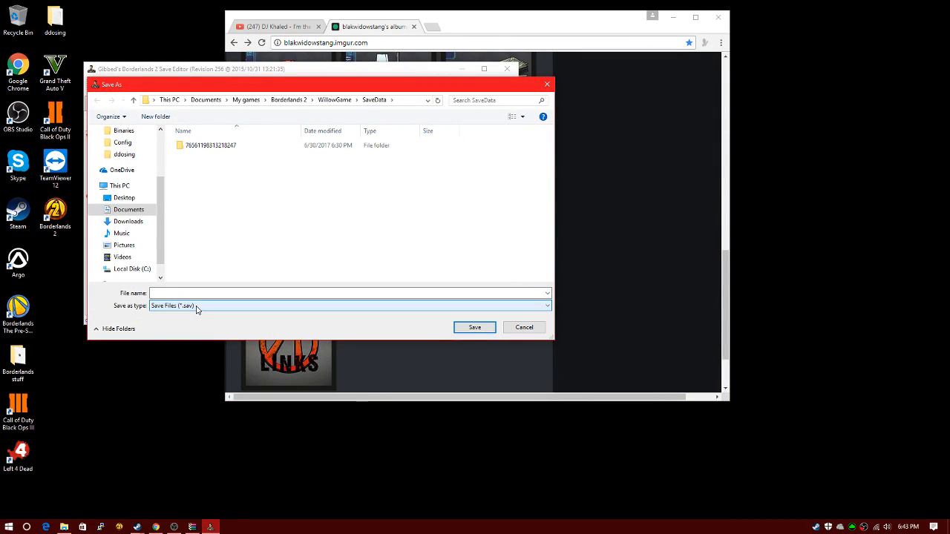
{"action": "double_click", "coordinate": [211, 145]}
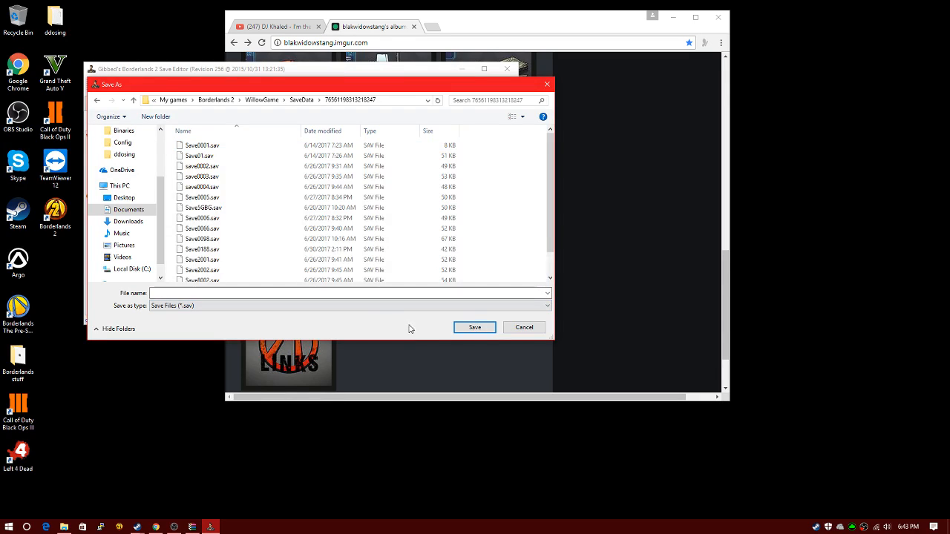
{"action": "left_click", "coordinate": [348, 292]}
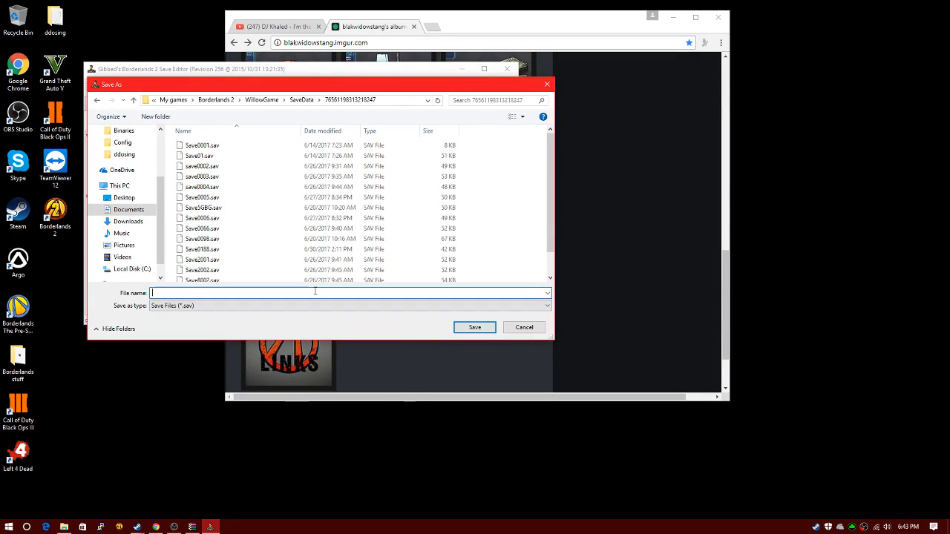
{"action": "type", "text": "Save"}
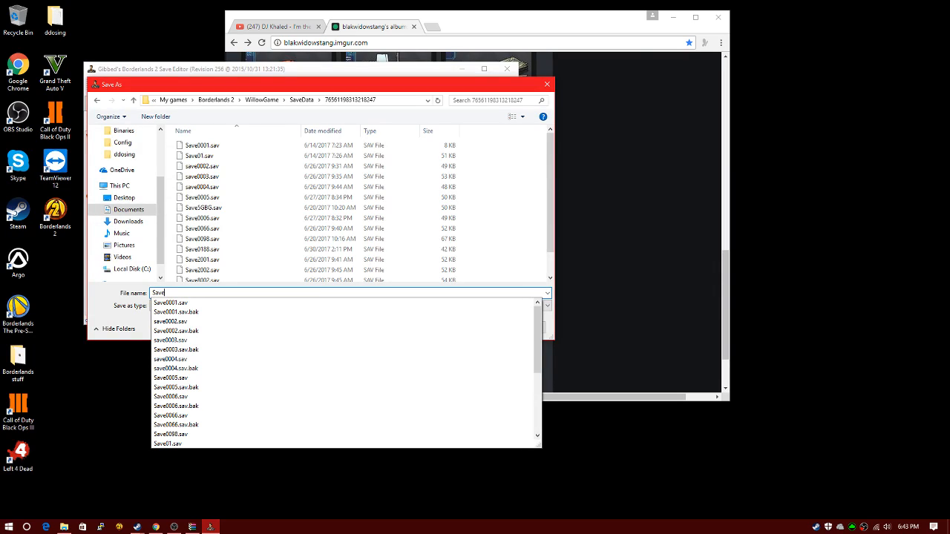
{"action": "type", "text": "Save999"}
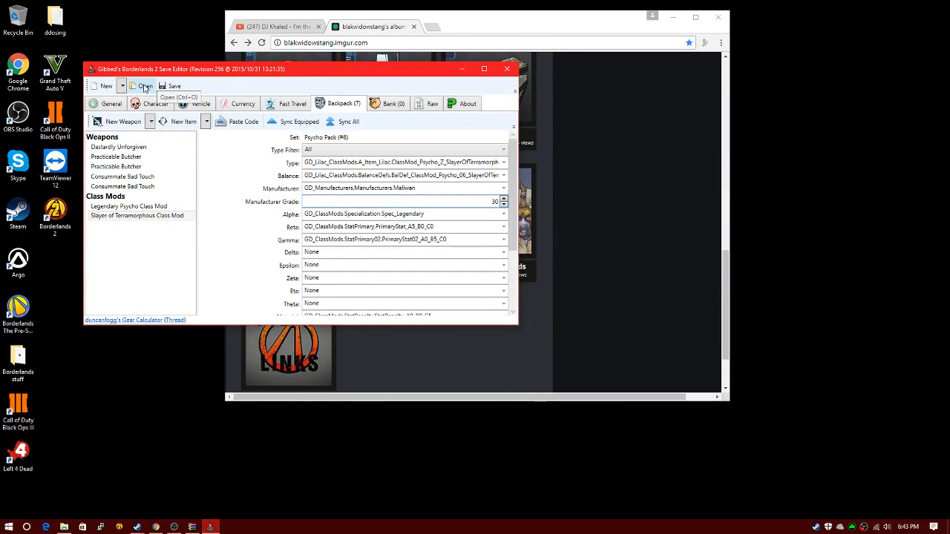
{"action": "left_click", "coordinate": [174, 86]}
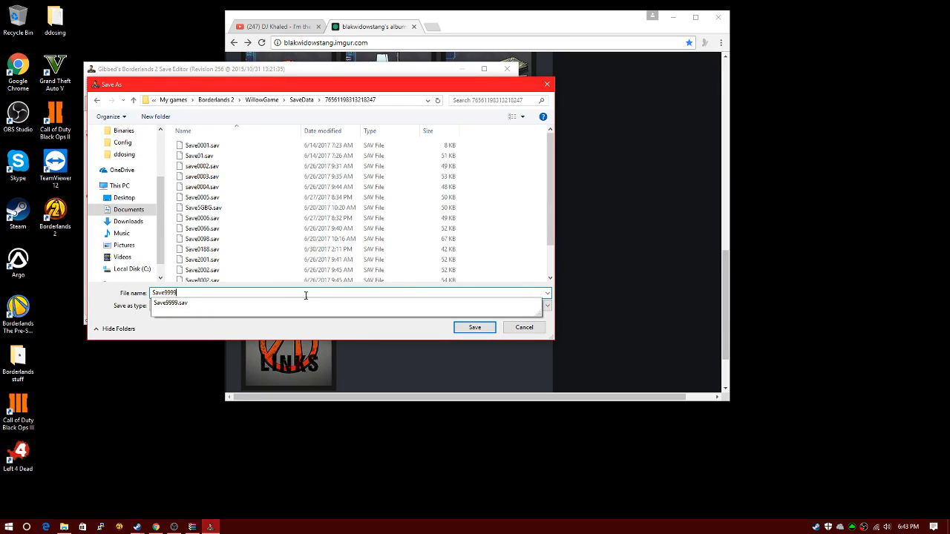
{"action": "left_click", "coordinate": [348, 306]}
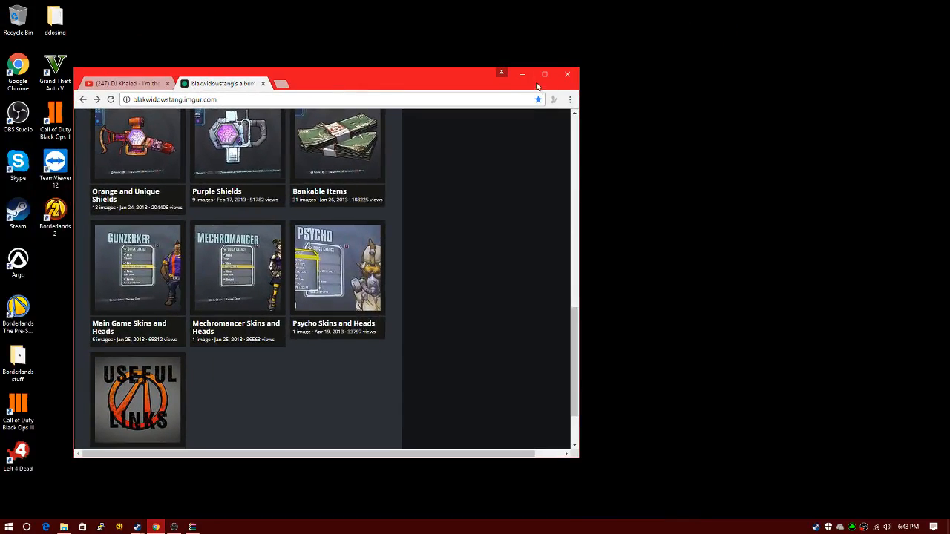
Step: Launch Borderlands 2 from its desktop shortcut and start playing from the launcher
{"action": "double_click", "coordinate": [55, 212]}
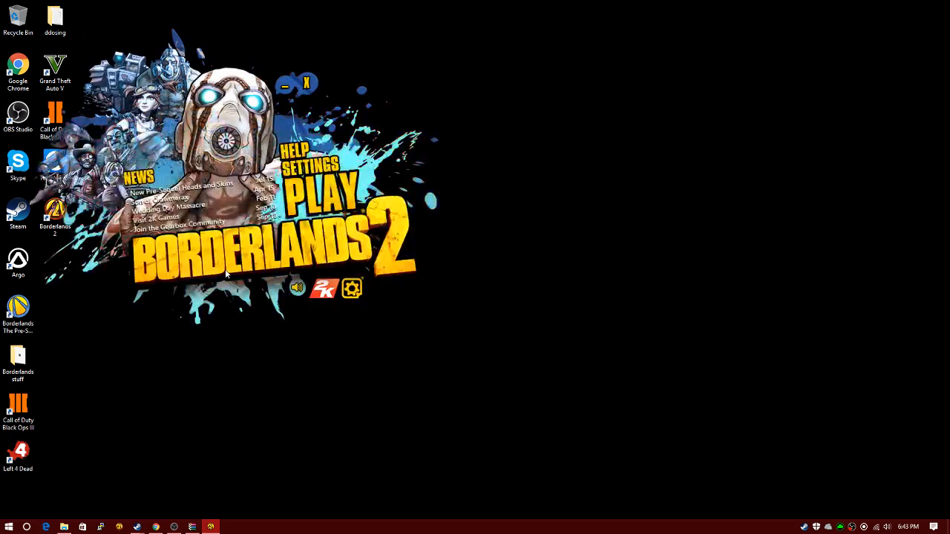
{"action": "left_click", "coordinate": [307, 83]}
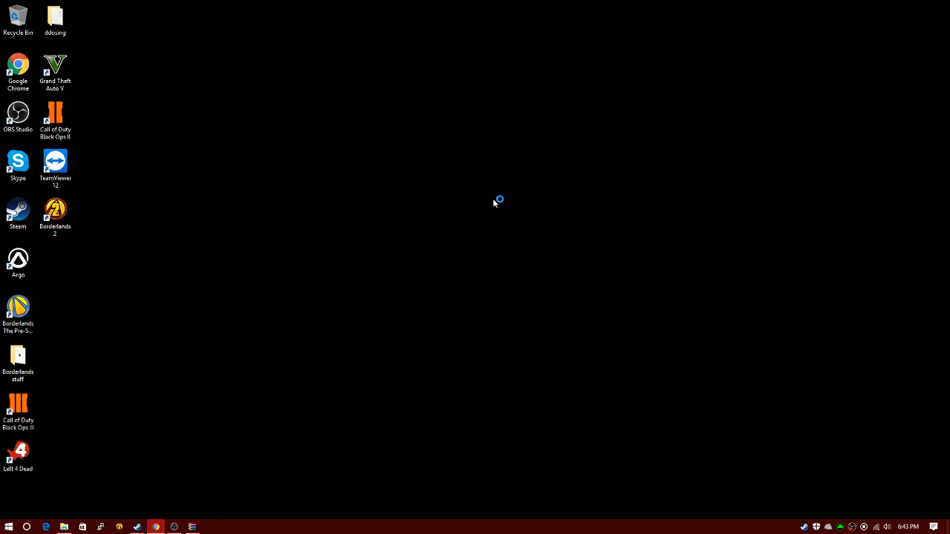
{"action": "double_click", "coordinate": [55, 211]}
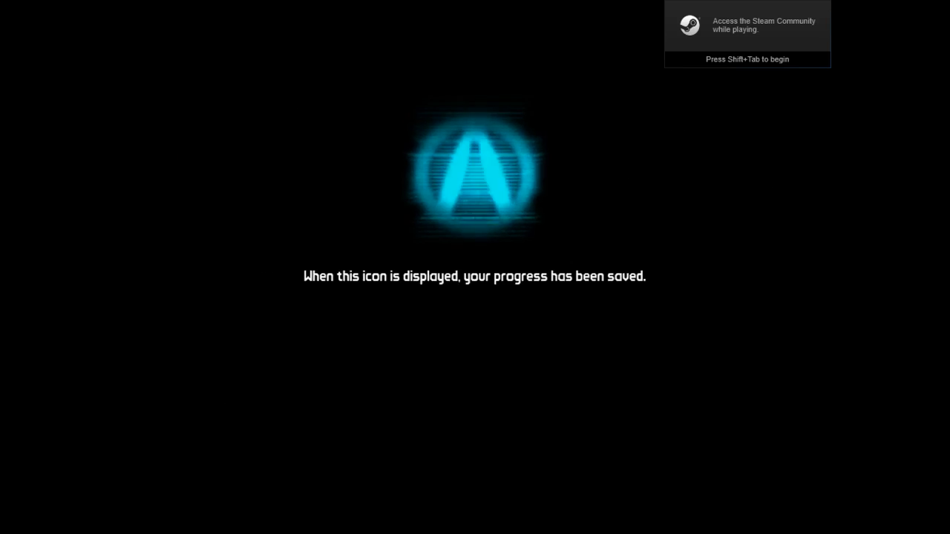
Step: Dismiss the Steam community overlay so the game continues loading
{"action": "key", "text": "shift+tab"}
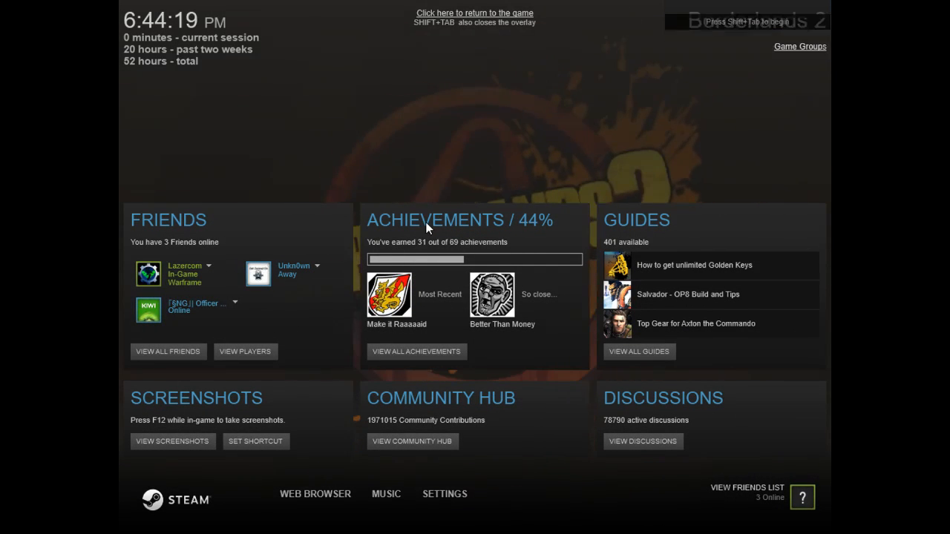
{"action": "left_click", "coordinate": [474, 13]}
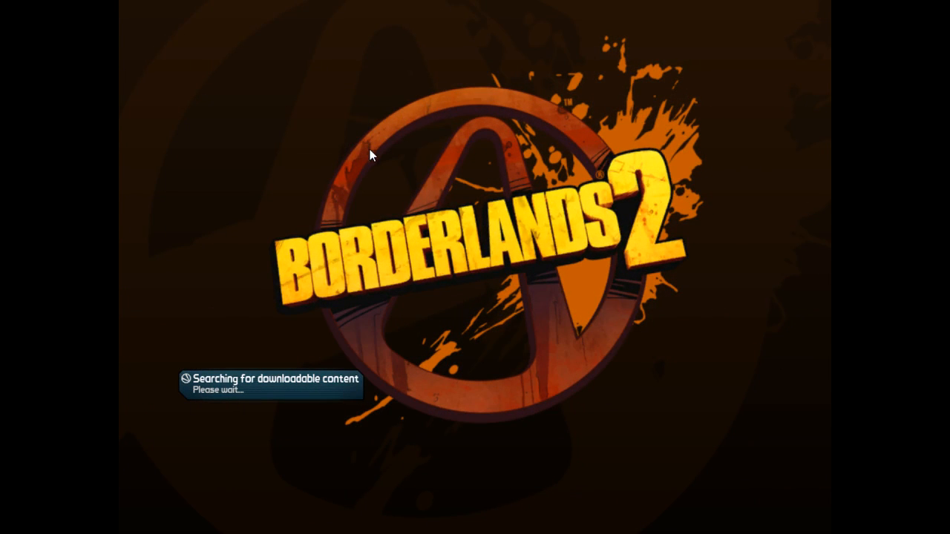
{"action": "mouse_move", "coordinate": [247, 280]}
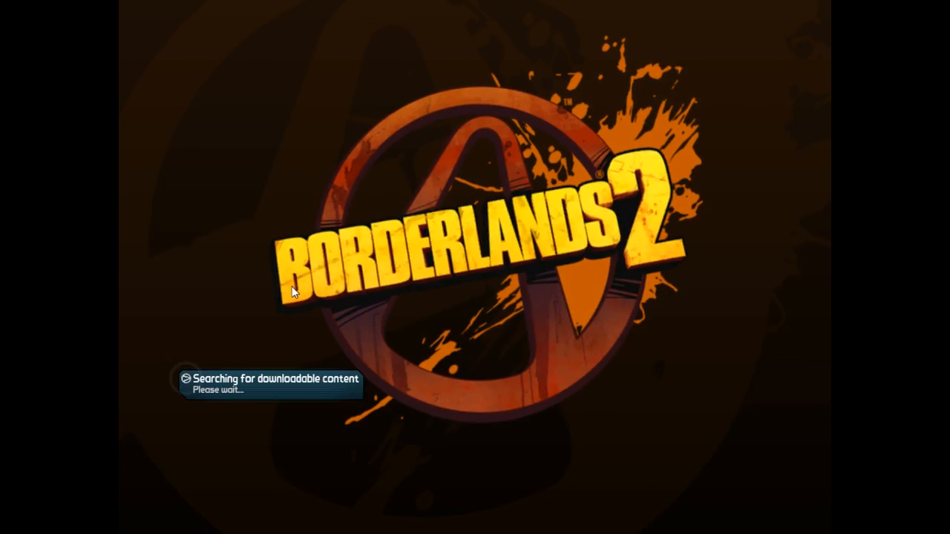
{"action": "mouse_move", "coordinate": [481, 206]}
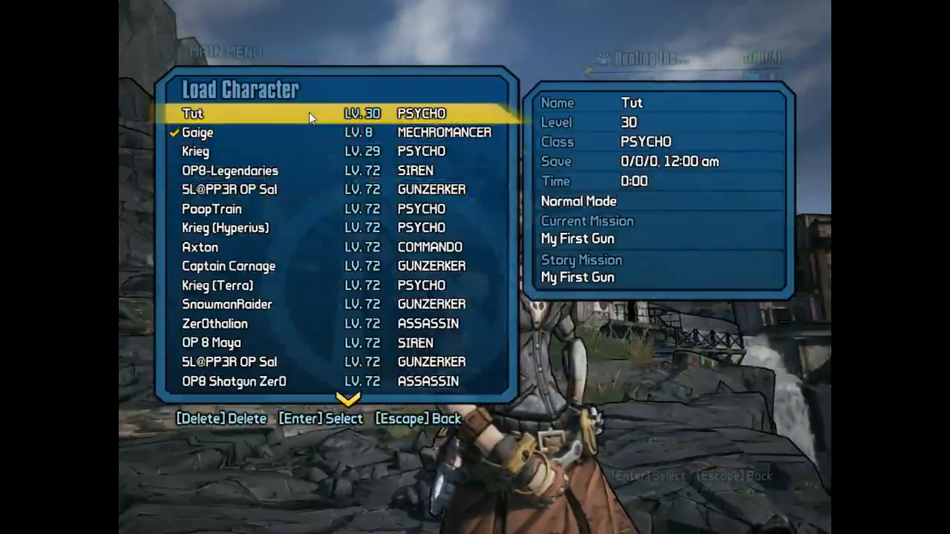
Step: Load the level 30 Psycho Tut and continue into the game
{"action": "key", "text": "Escape"}
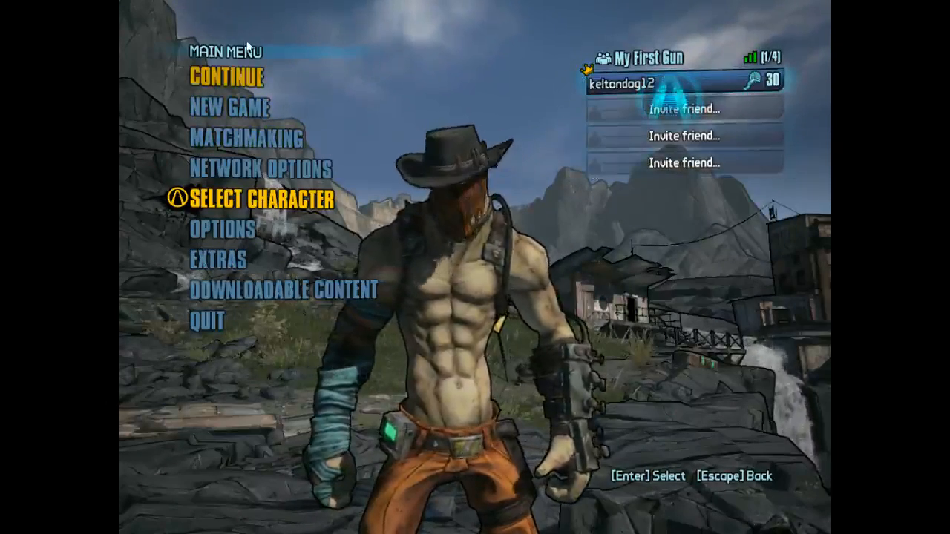
{"action": "left_click", "coordinate": [228, 77]}
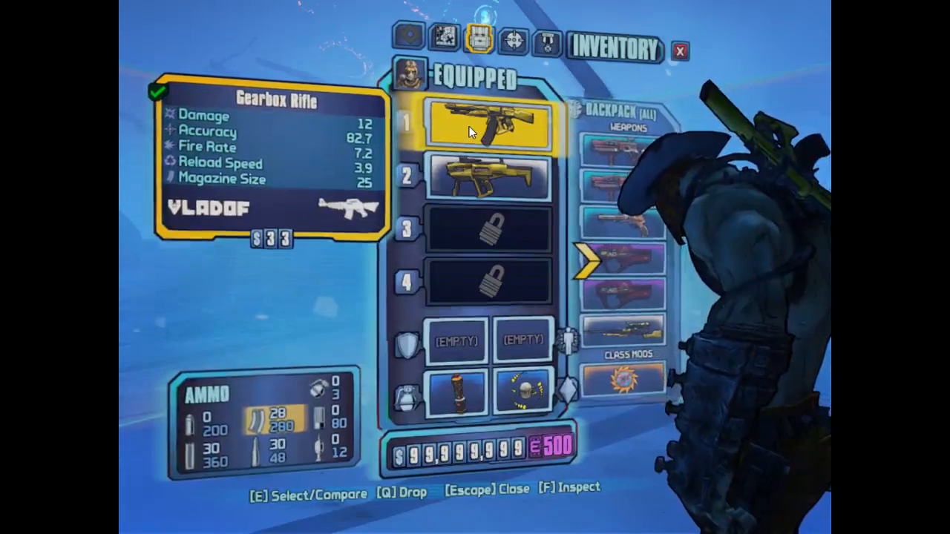
Step: View the 429496729 Badass Rank page, exit the game, and bring up OBS Studio
{"action": "key", "text": "q"}
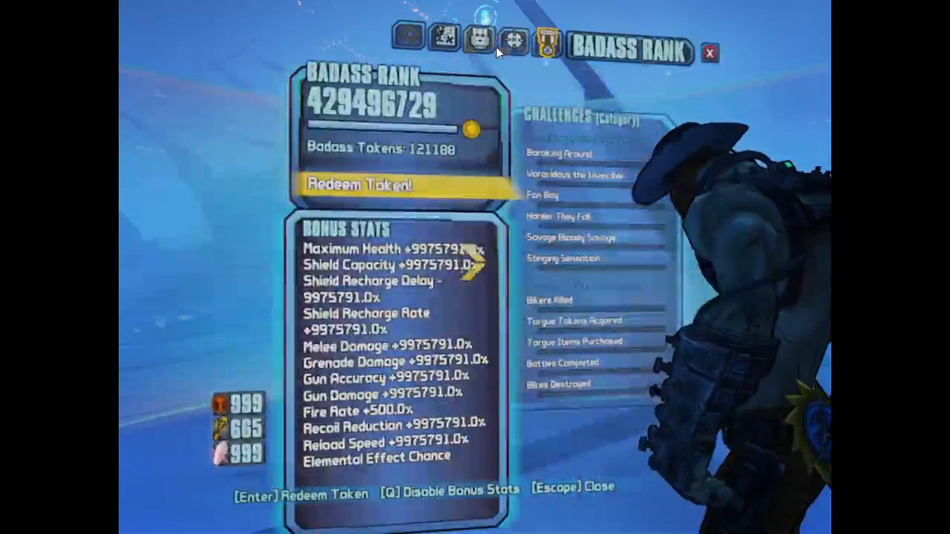
{"action": "left_click", "coordinate": [479, 38]}
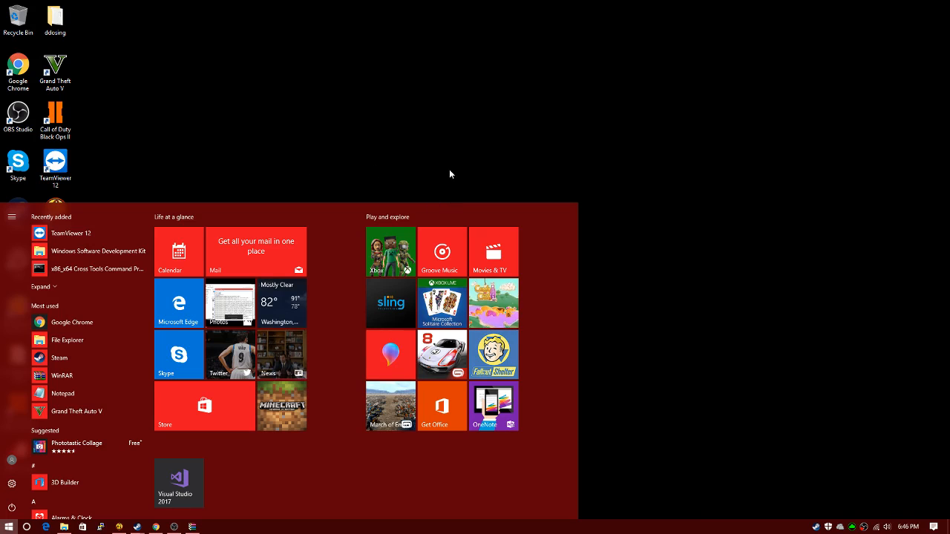
{"action": "left_click", "coordinate": [17, 118]}
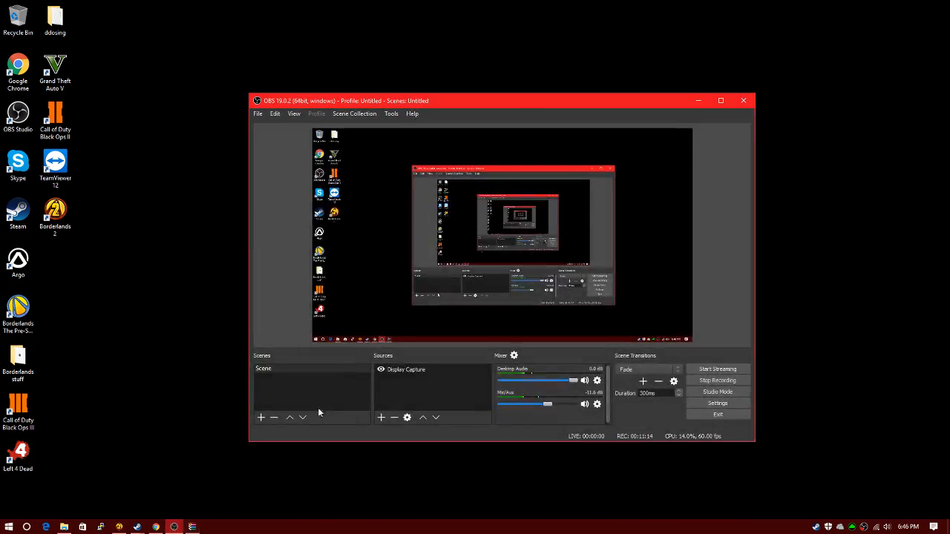